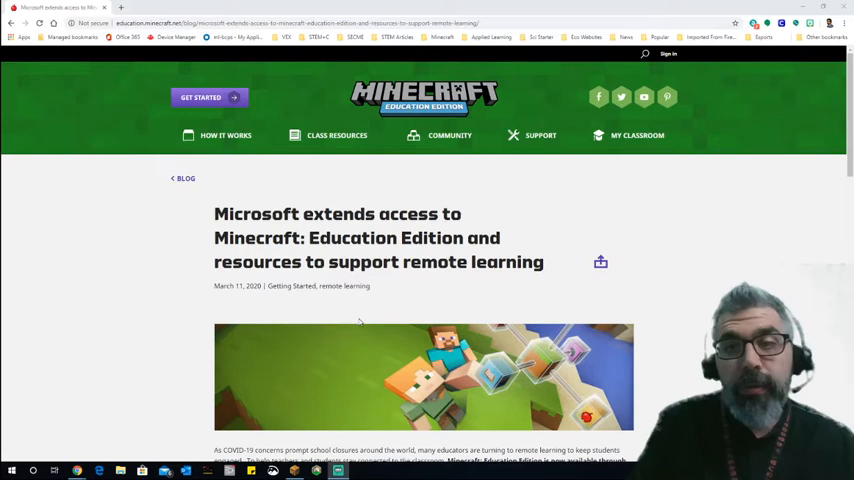
mouse_move(354, 316)
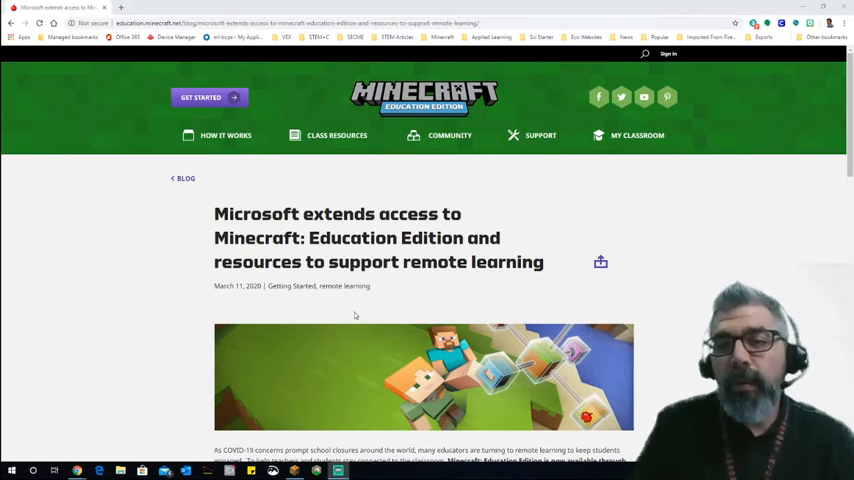
mouse_move(180, 304)
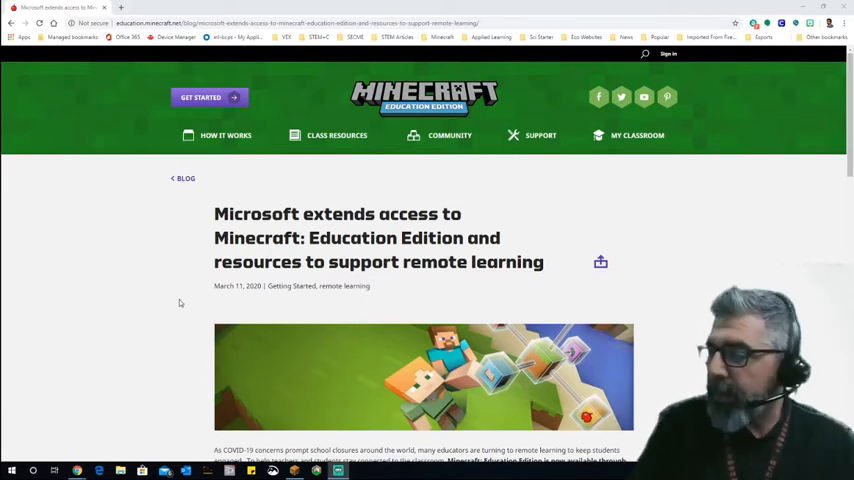
mouse_move(176, 302)
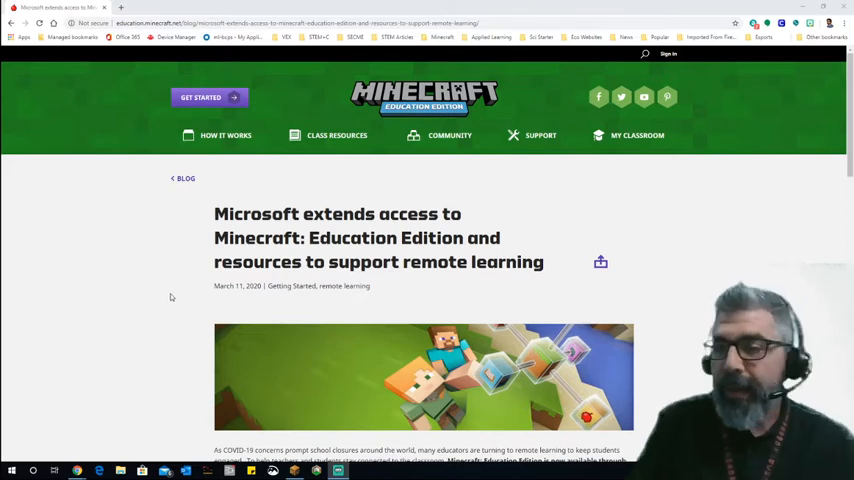
mouse_move(208, 304)
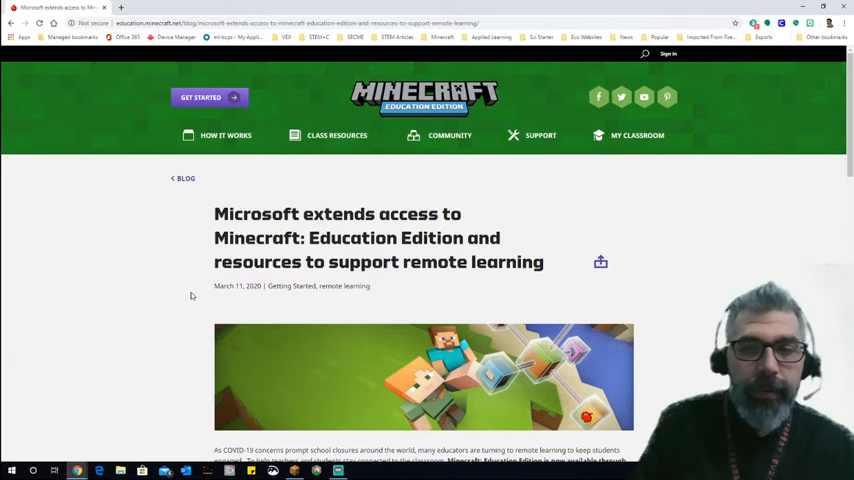
mouse_move(246, 300)
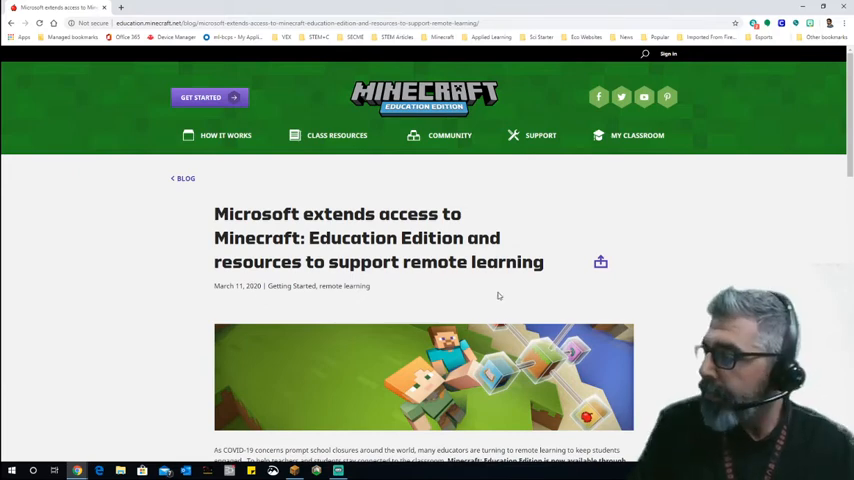
- Scroll the blog post down to the paragraph with the 'remote learning toolkit' link and select it
scroll(down, 3)
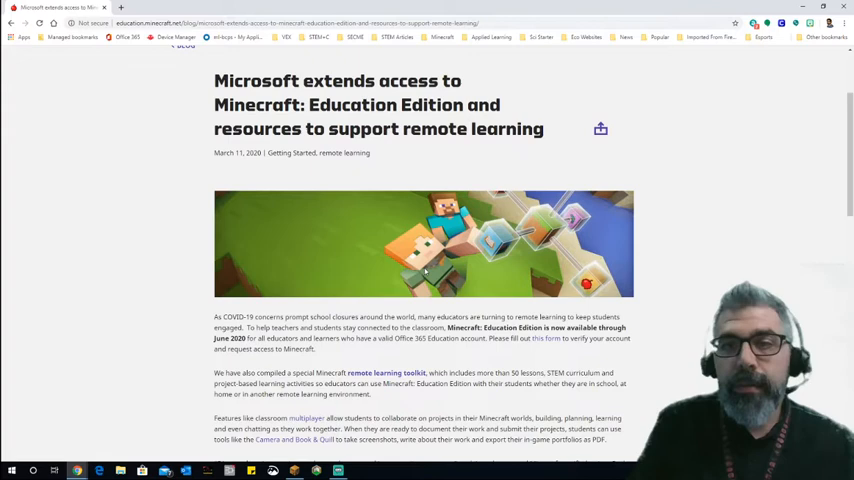
mouse_move(388, 276)
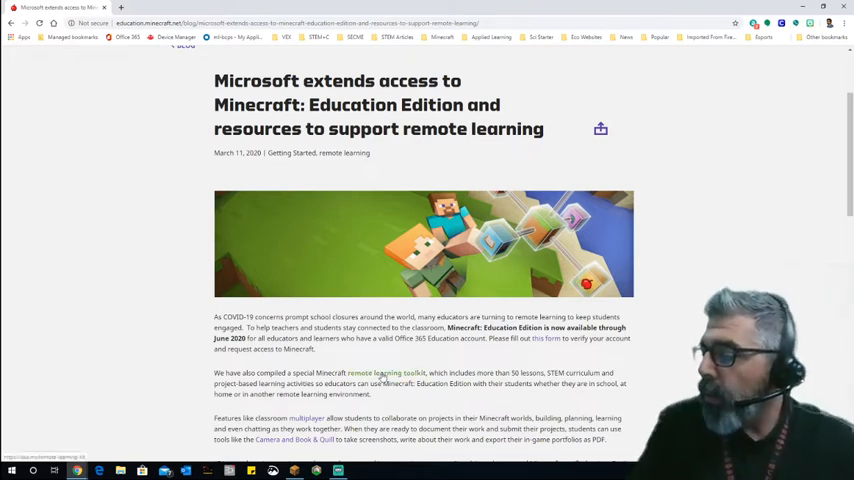
double_click(386, 372)
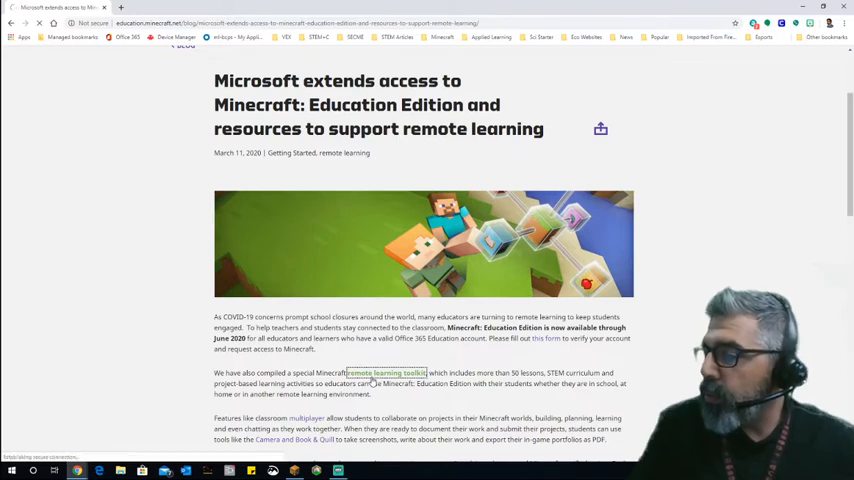
- Open the remote learning toolkit PDF and read down to its Quick Start steps
click(388, 372)
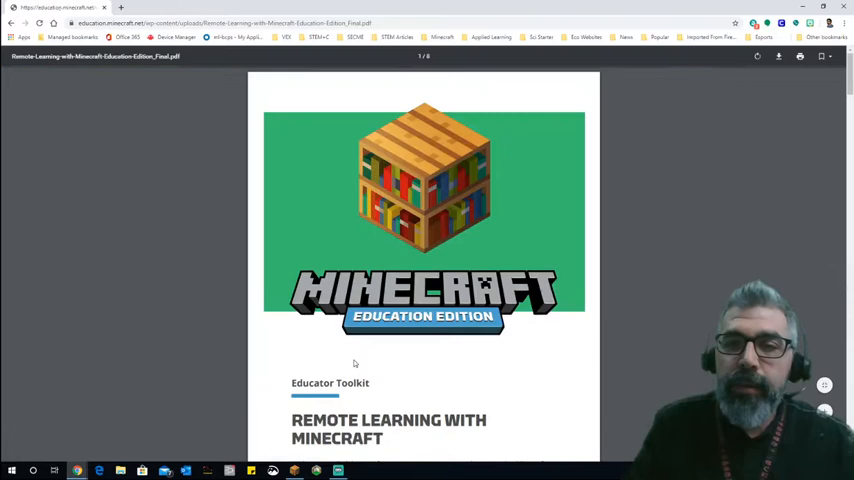
mouse_move(480, 348)
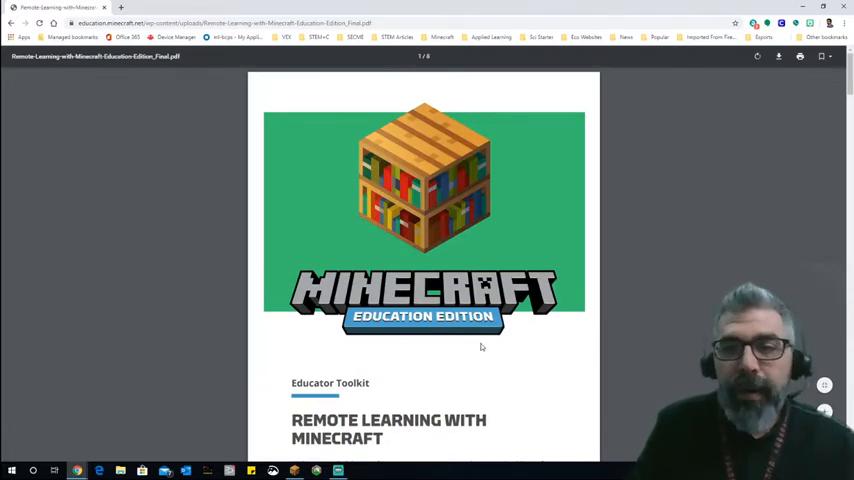
mouse_move(478, 342)
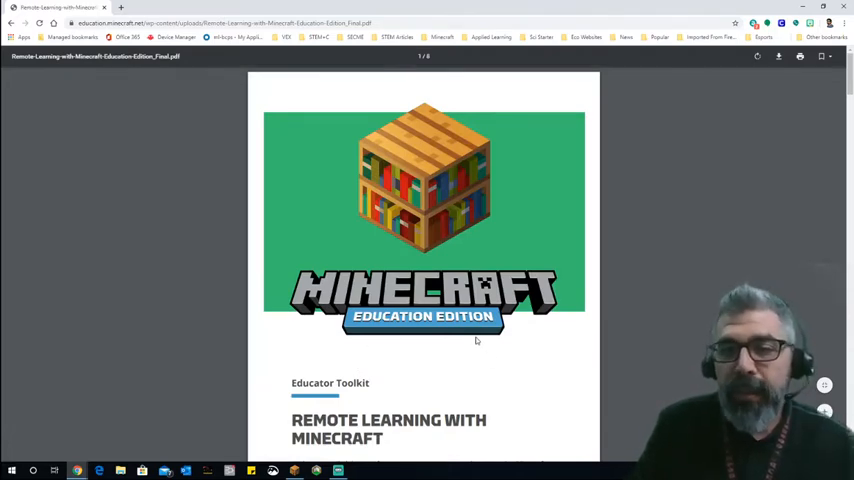
scroll(down, 3)
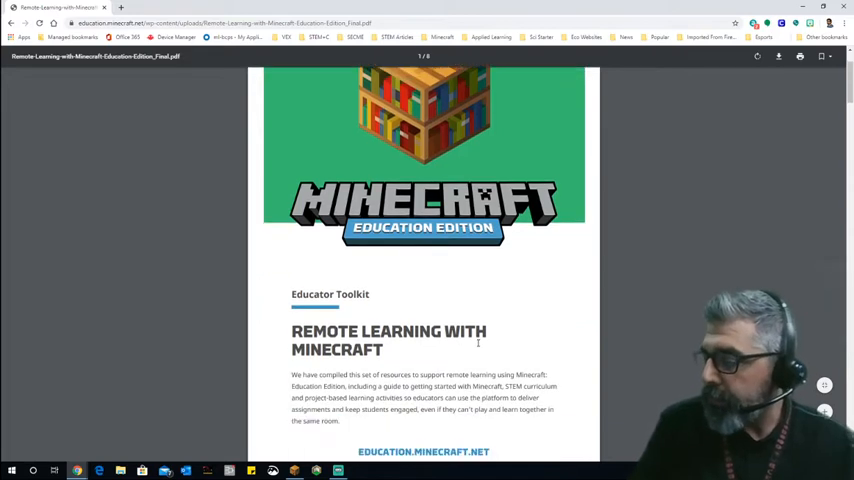
scroll(down, 3)
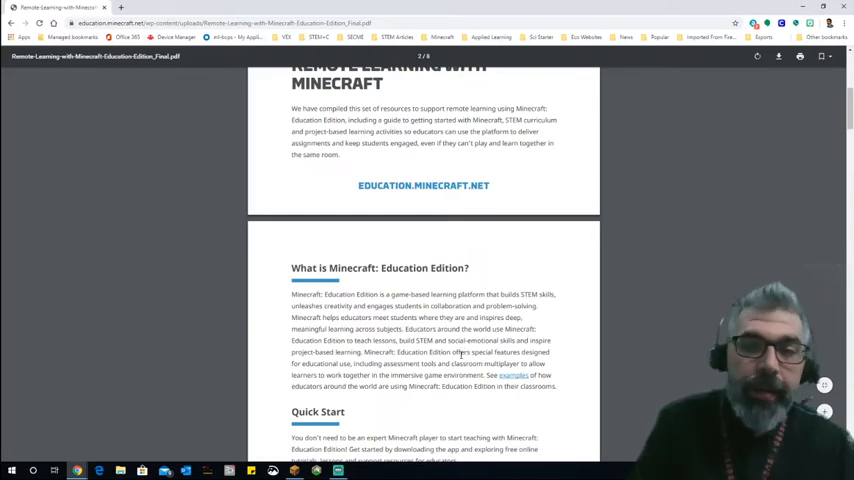
scroll(down, 3)
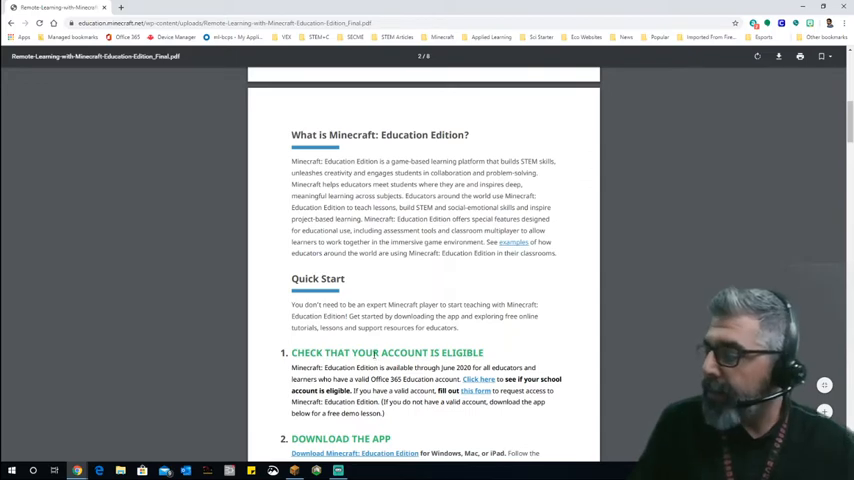
scroll(down, 3)
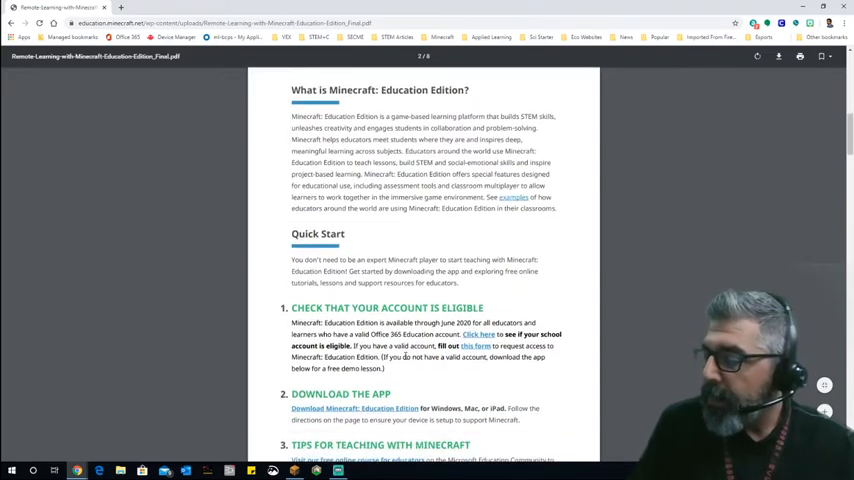
scroll(down, 3)
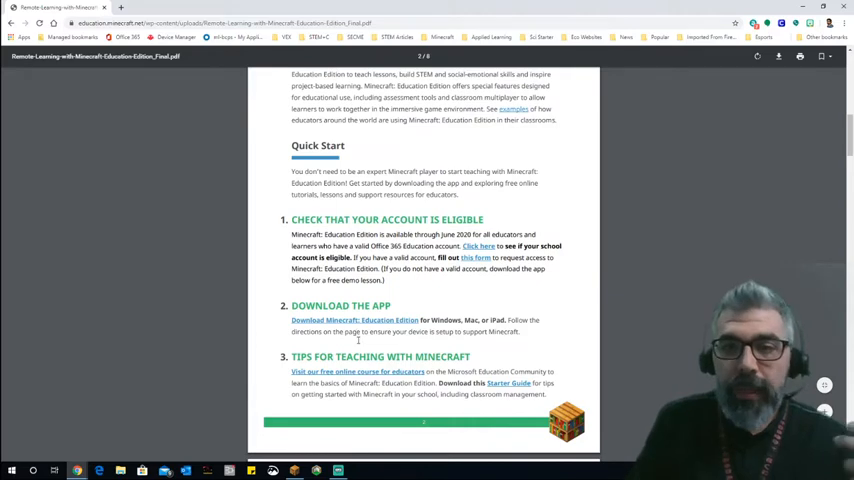
mouse_move(358, 344)
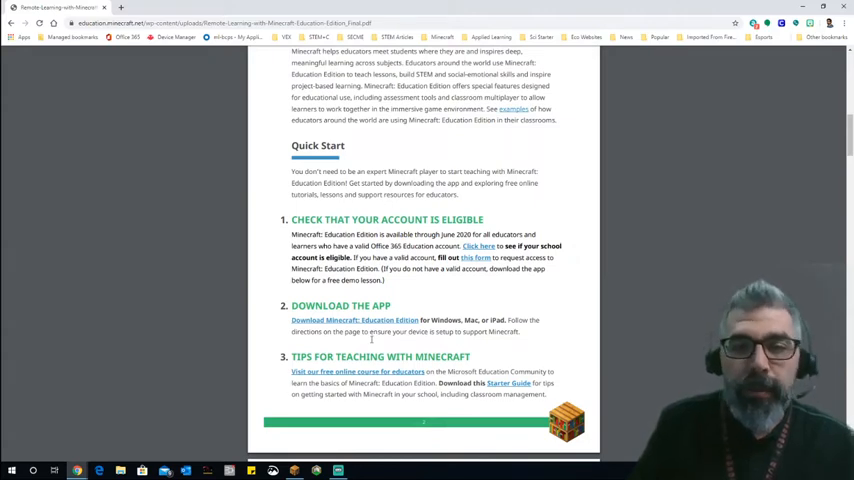
mouse_move(344, 330)
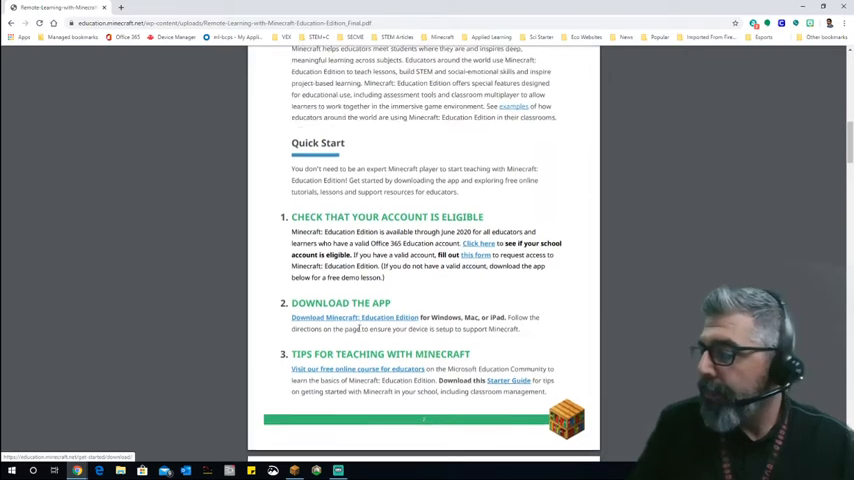
- Read on past Quick Start through lessons to the Key Features for Assessment and Collaboration section
scroll(down, 3)
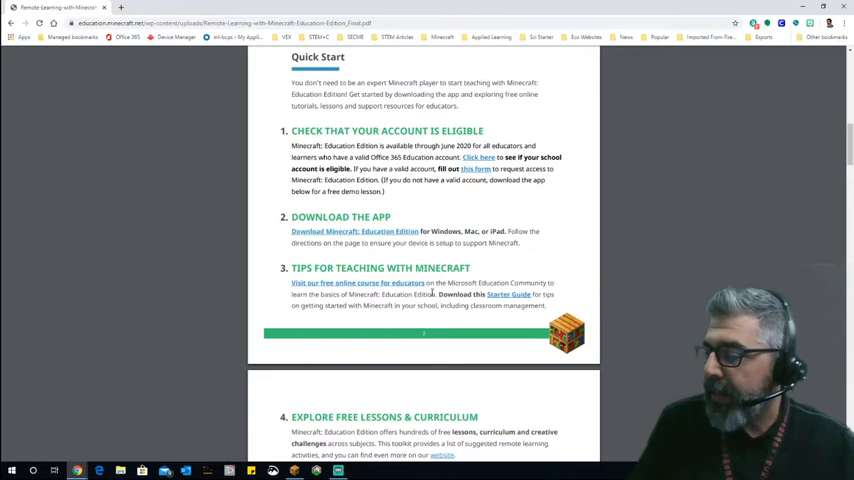
scroll(down, 3)
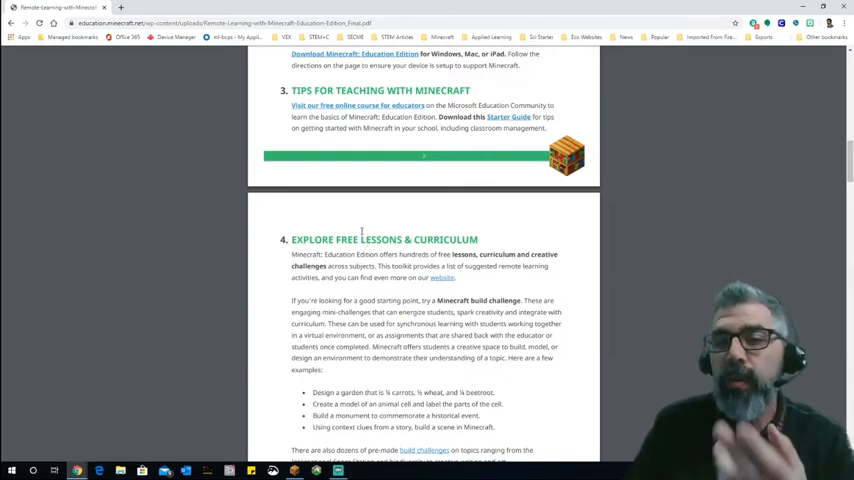
scroll(down, 3)
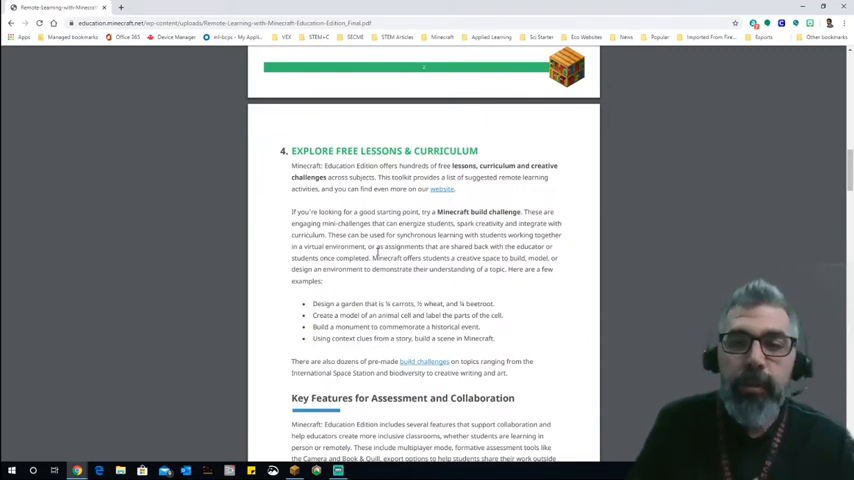
scroll(down, 3)
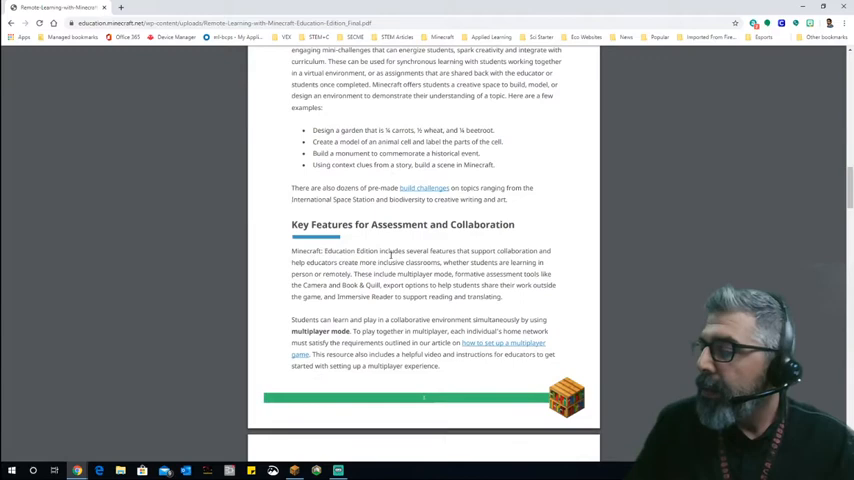
scroll(down, 3)
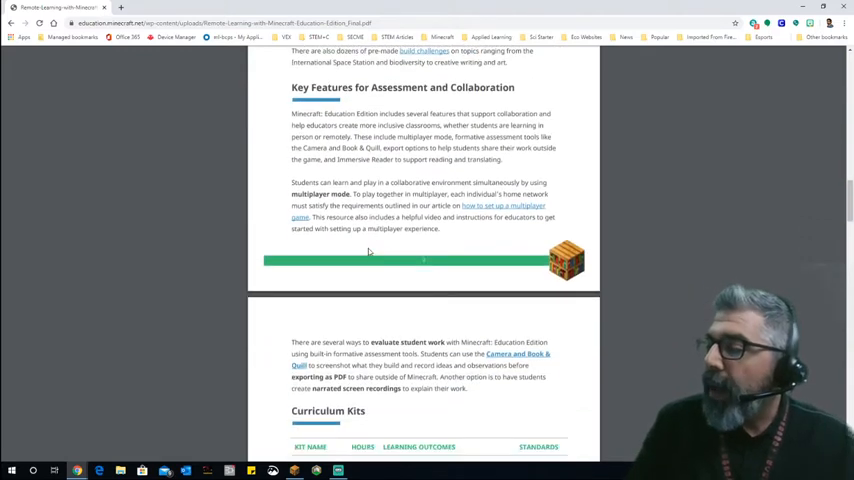
mouse_move(458, 180)
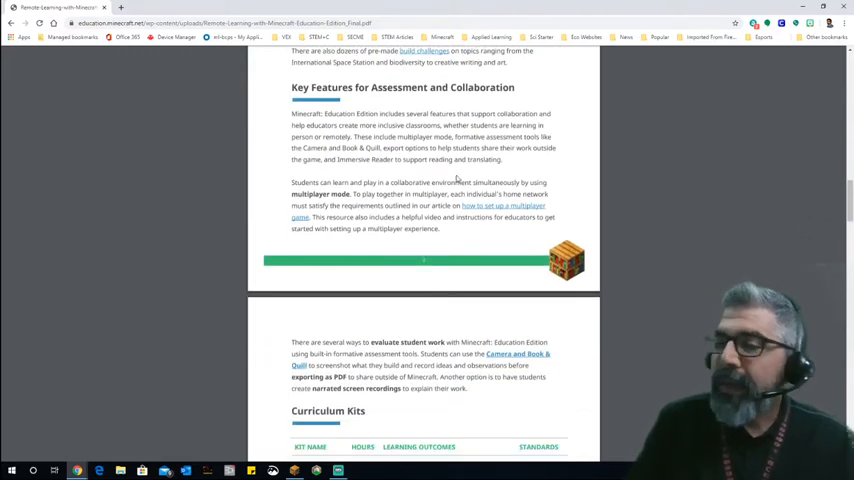
mouse_move(436, 200)
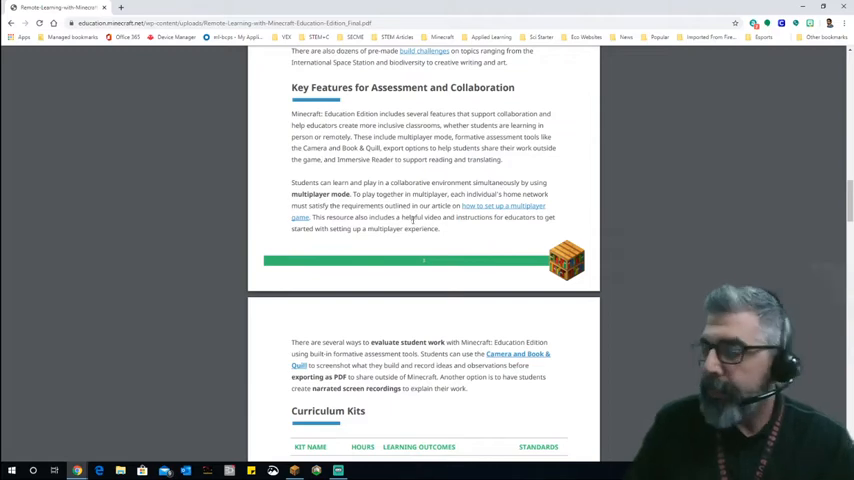
- Read through the Curriculum Kits and Individual Lessons by subject
scroll(down, 3)
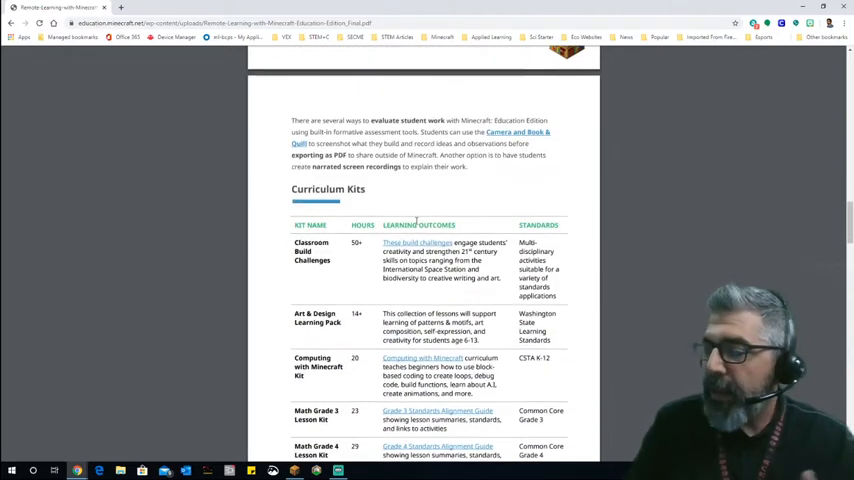
scroll(down, 3)
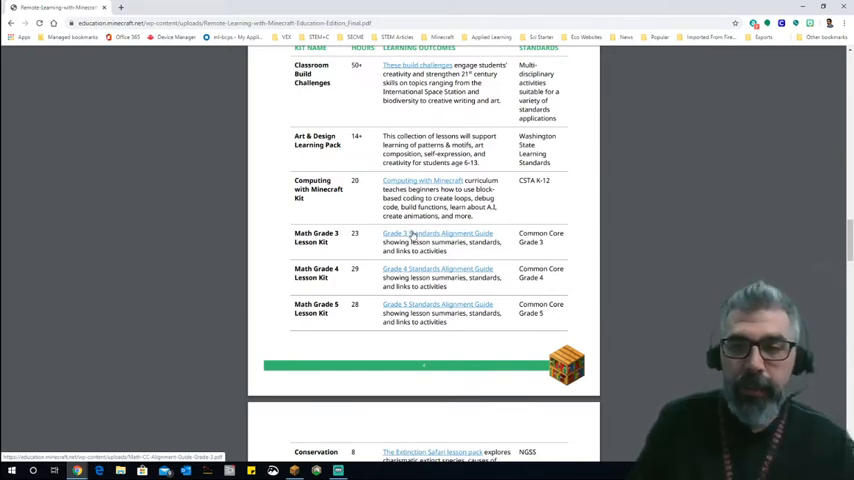
mouse_move(372, 224)
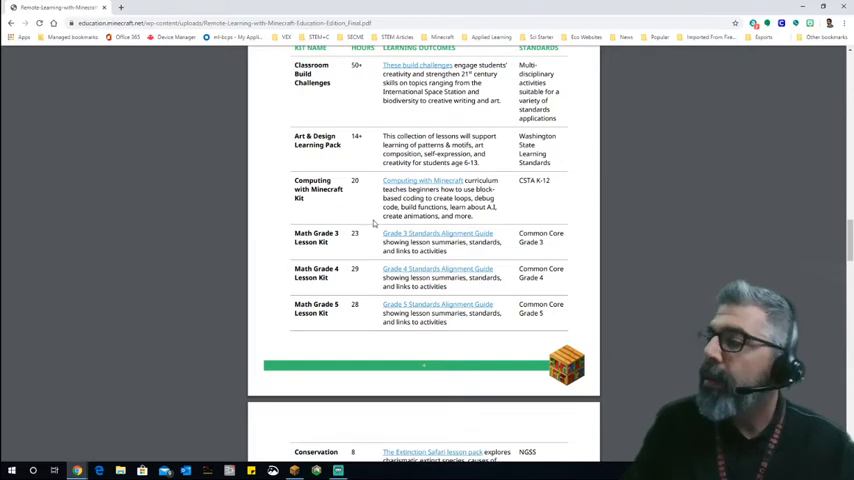
scroll(down, 3)
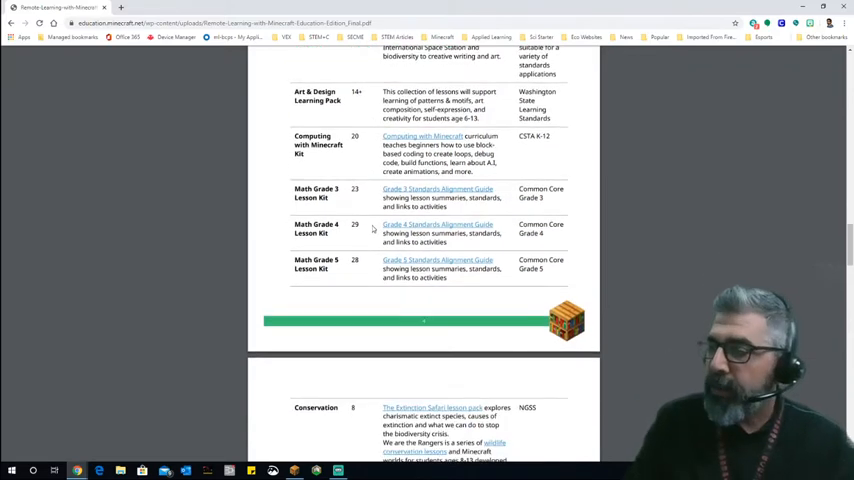
scroll(down, 3)
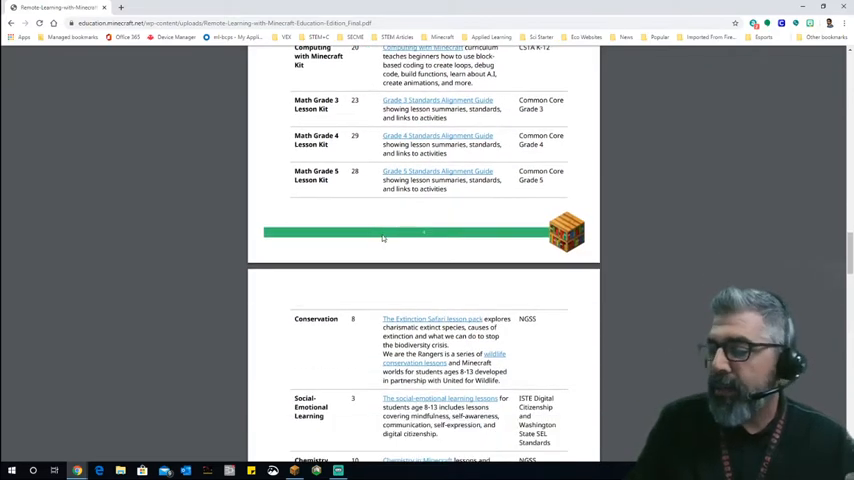
scroll(down, 3)
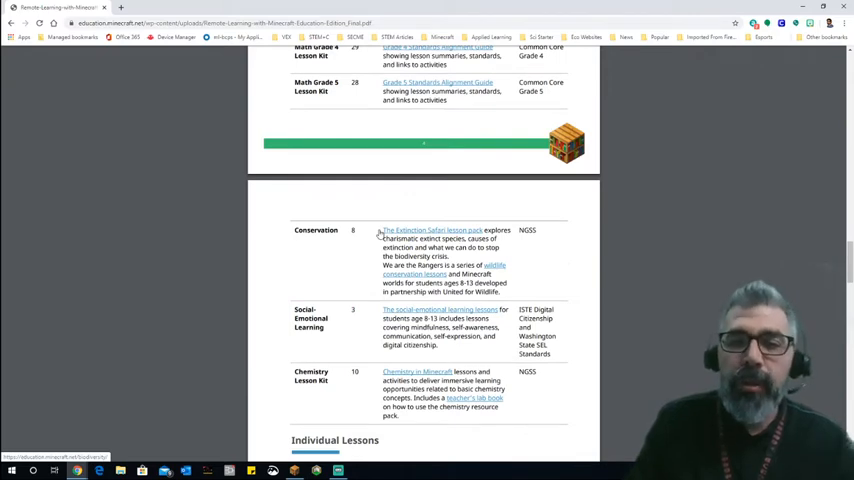
mouse_move(430, 236)
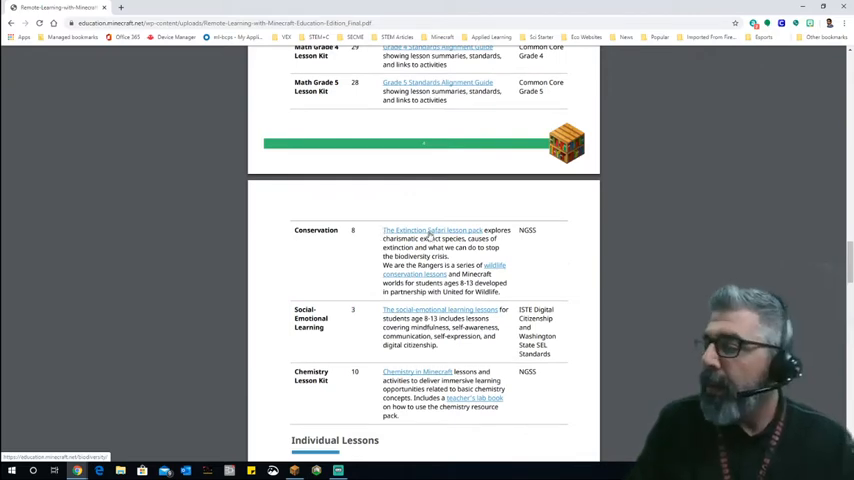
scroll(down, 3)
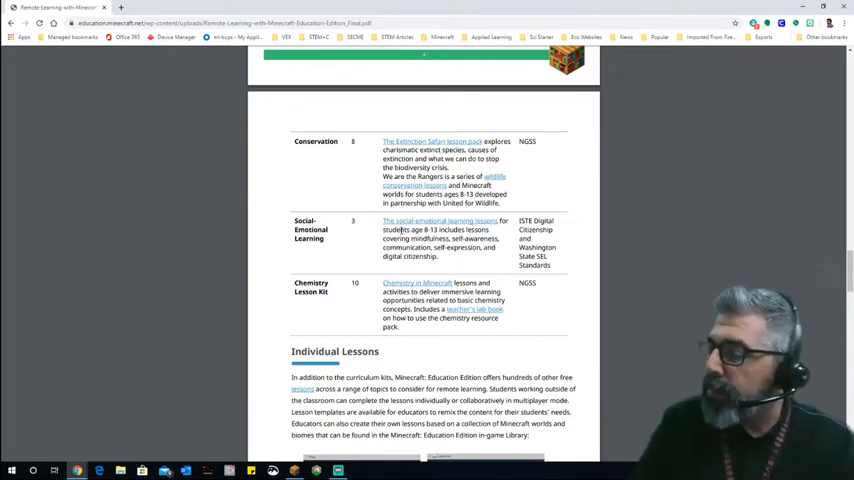
- Continue through Additional Resources to the closing Acknowledgements of the toolkit
scroll(down, 3)
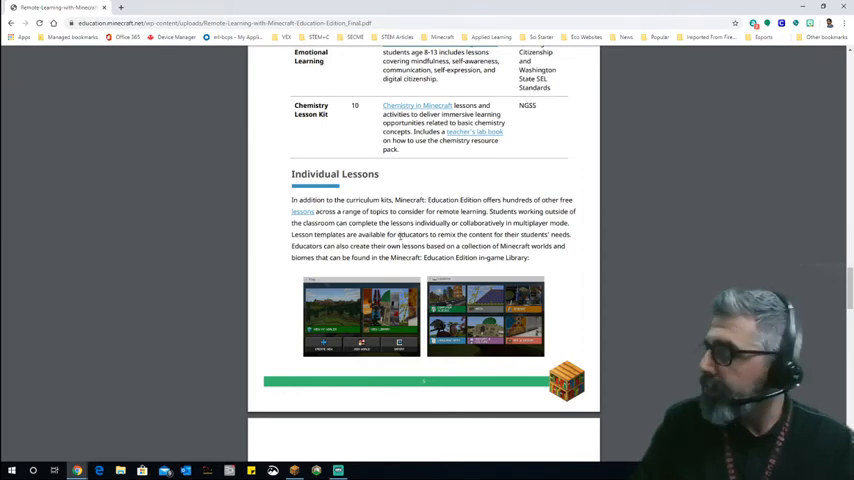
scroll(down, 3)
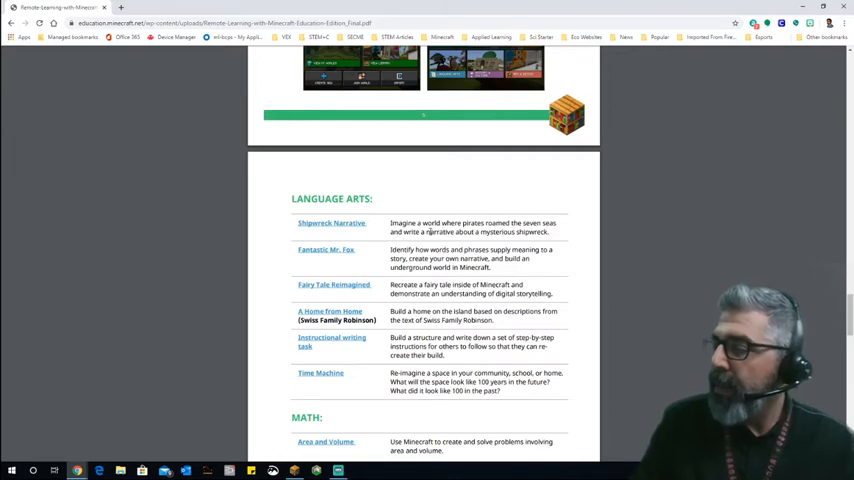
scroll(down, 3)
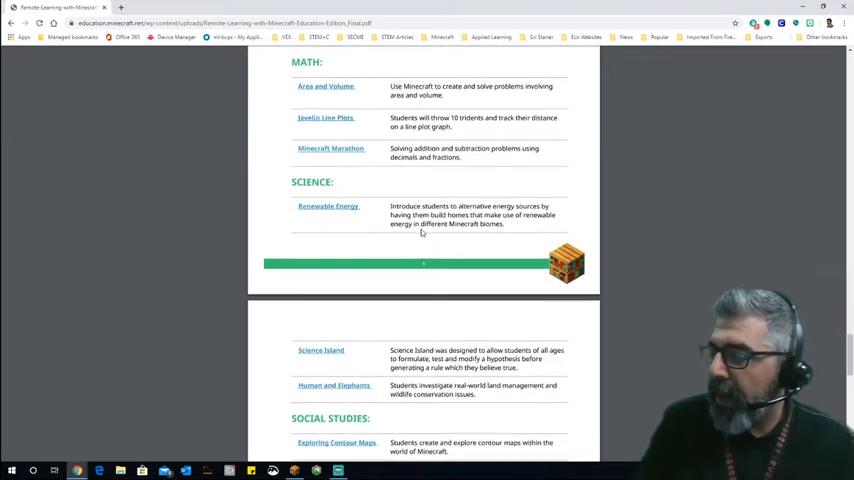
scroll(down, 3)
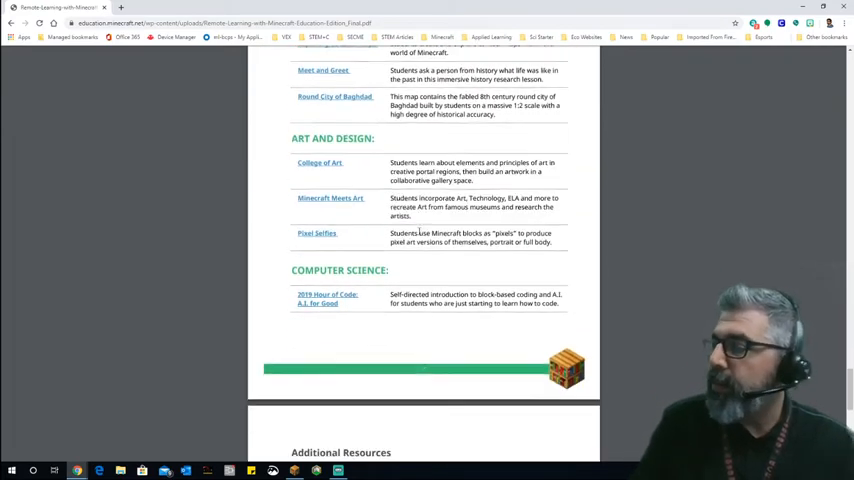
scroll(down, 3)
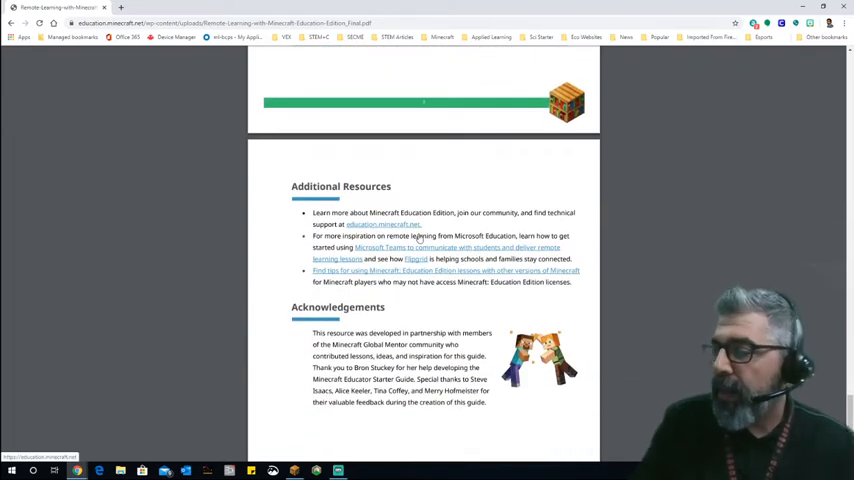
scroll(down, 3)
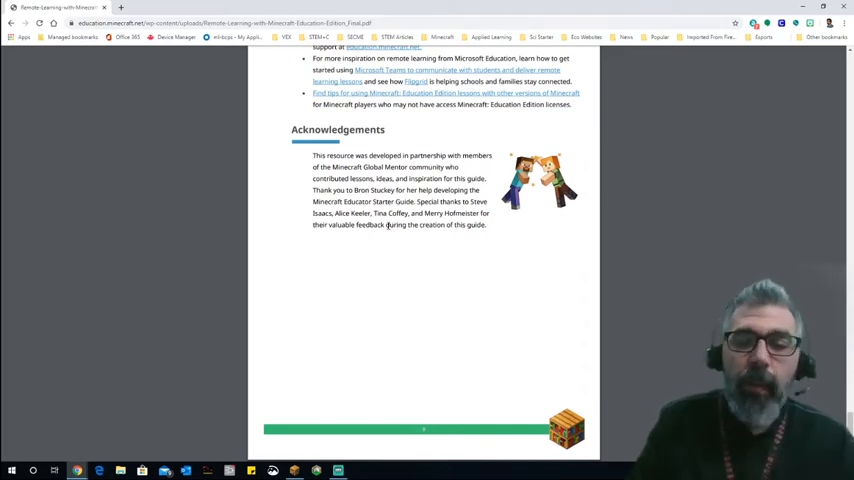
mouse_move(374, 232)
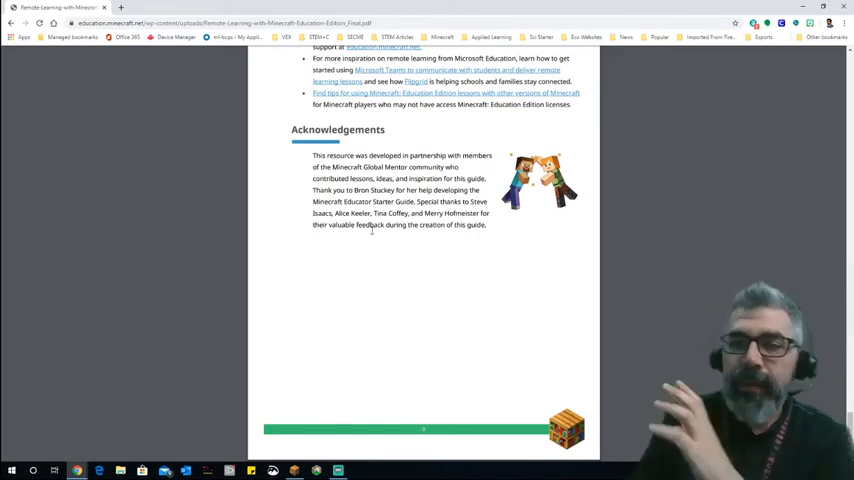
mouse_move(344, 268)
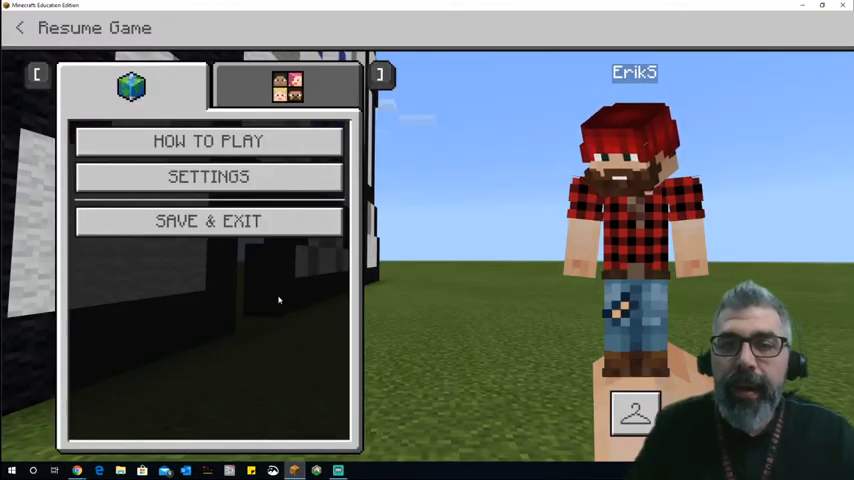
mouse_move(304, 300)
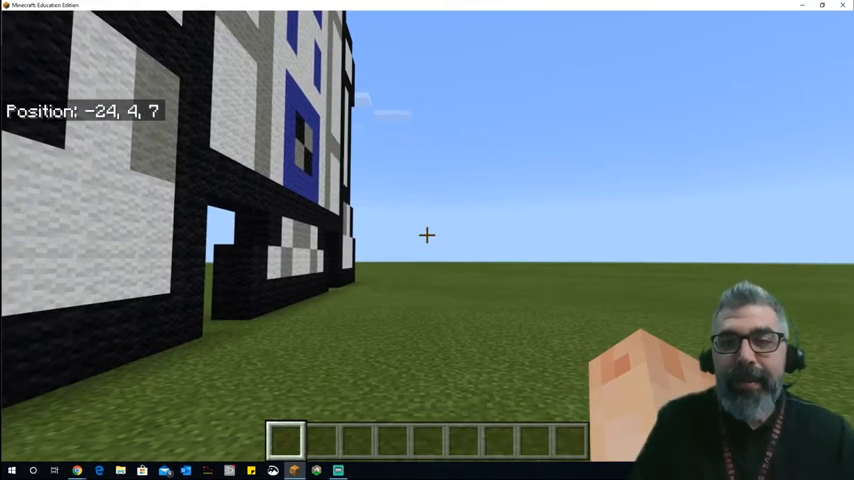
mouse_move(428, 236)
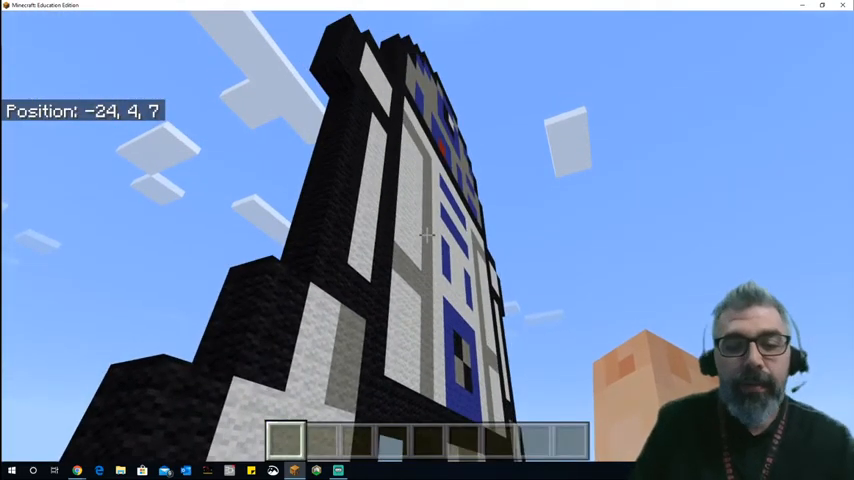
- Walk around the R2-D2 pixel-art build, then bring up Chat and Commands
key(w)
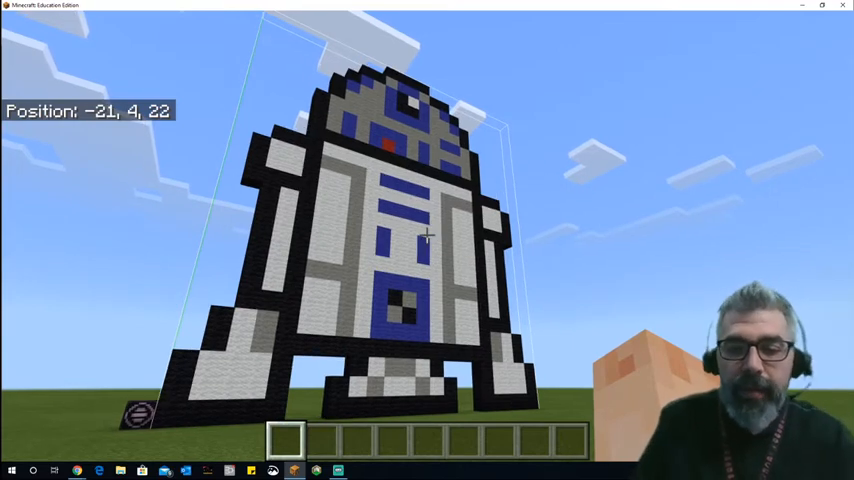
key(t)
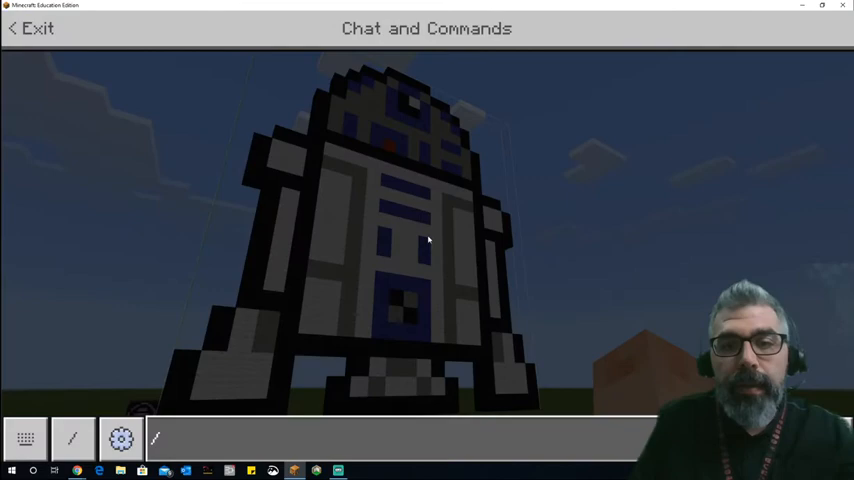
- In the creative inventory search 'port' to add the Portfolio to the hotbar, then search 'book'
click(30, 28)
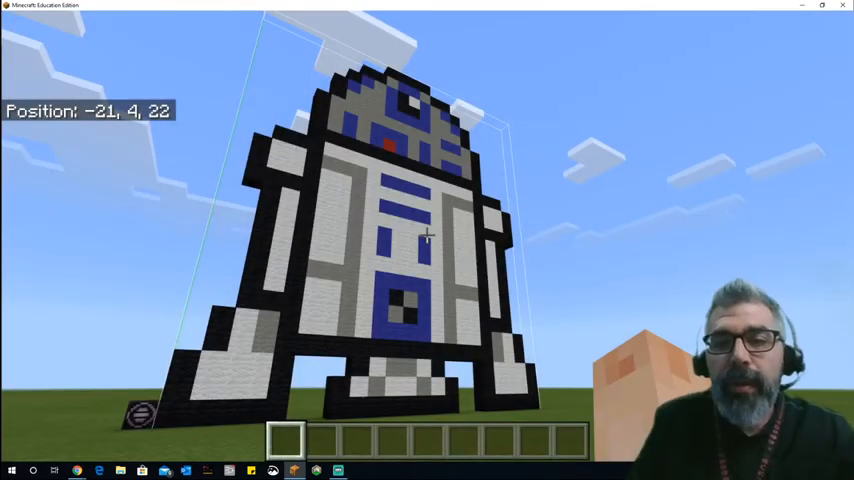
key(e)
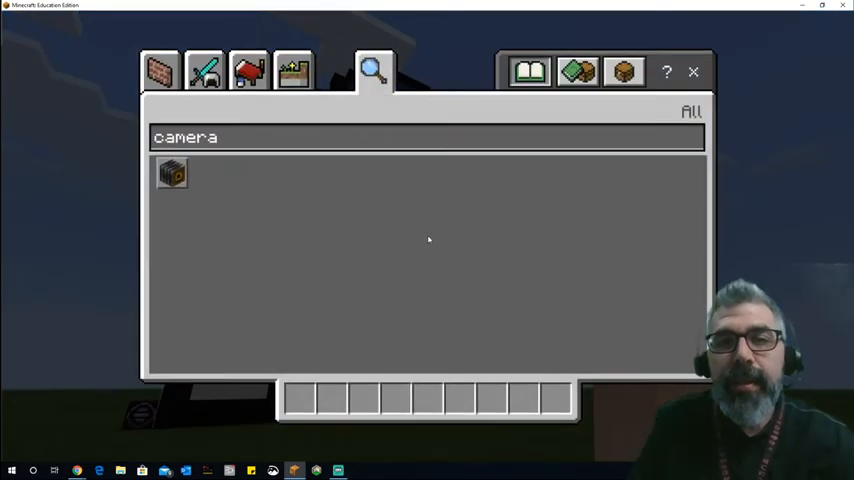
mouse_move(204, 196)
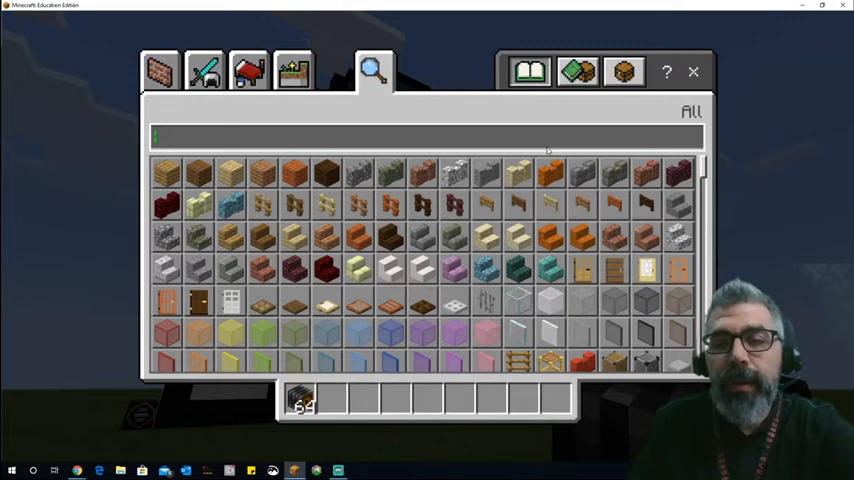
text(port)
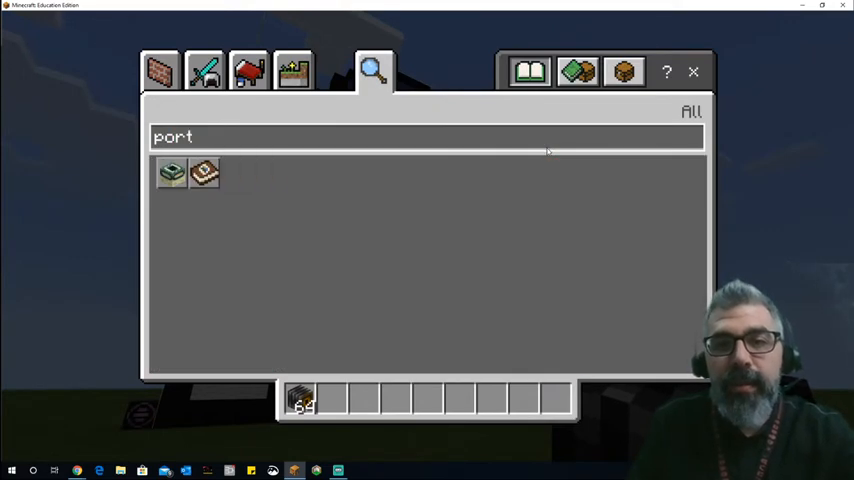
mouse_move(204, 172)
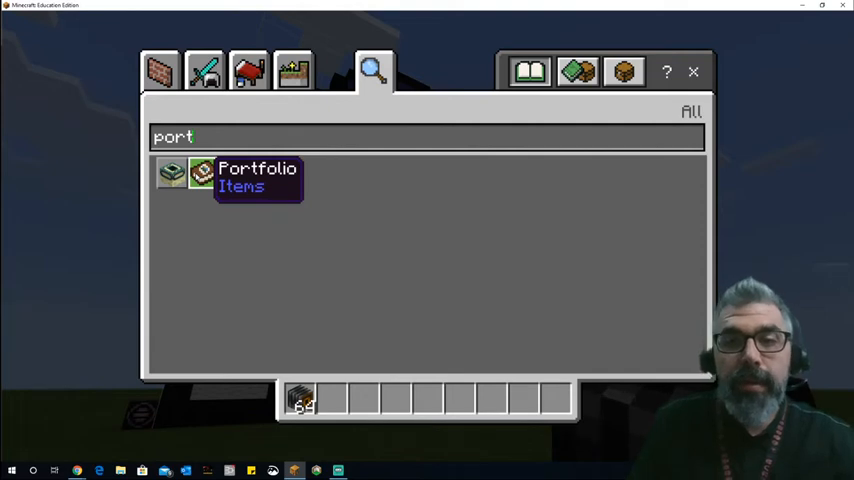
click(202, 172)
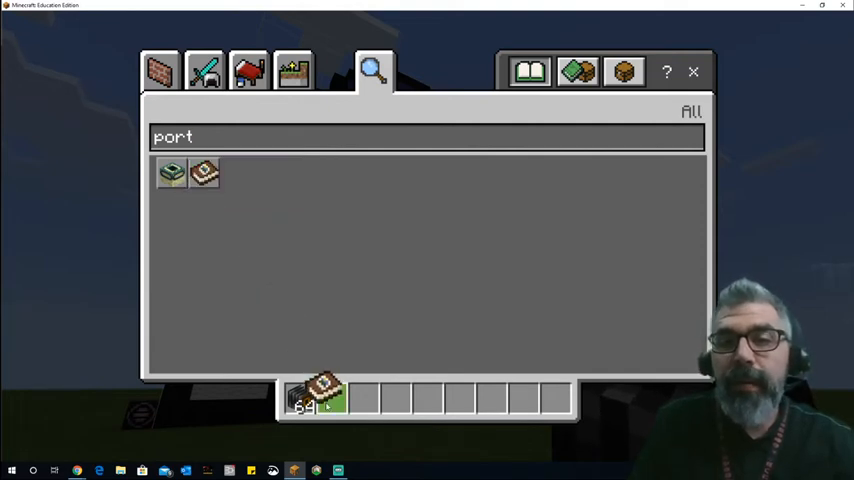
mouse_move(332, 398)
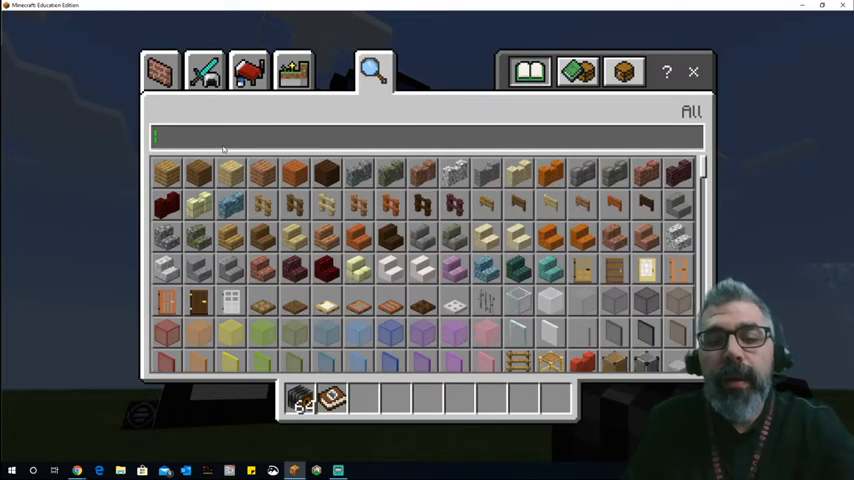
text(boo)
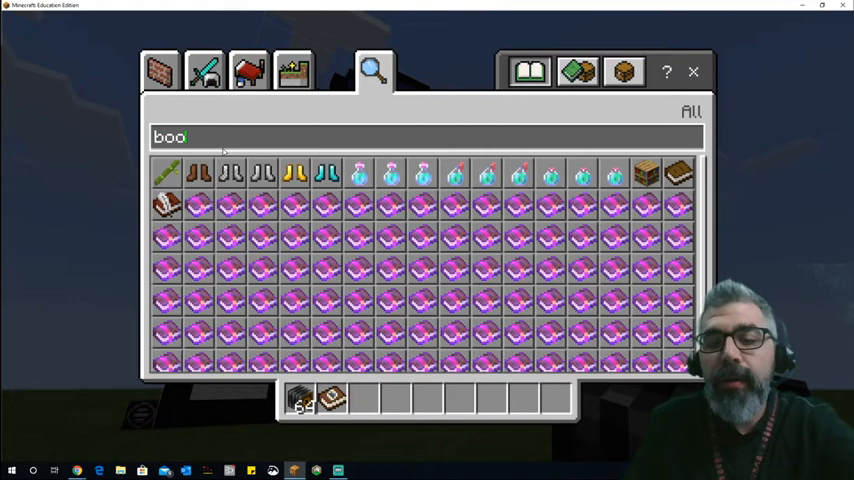
text(k)
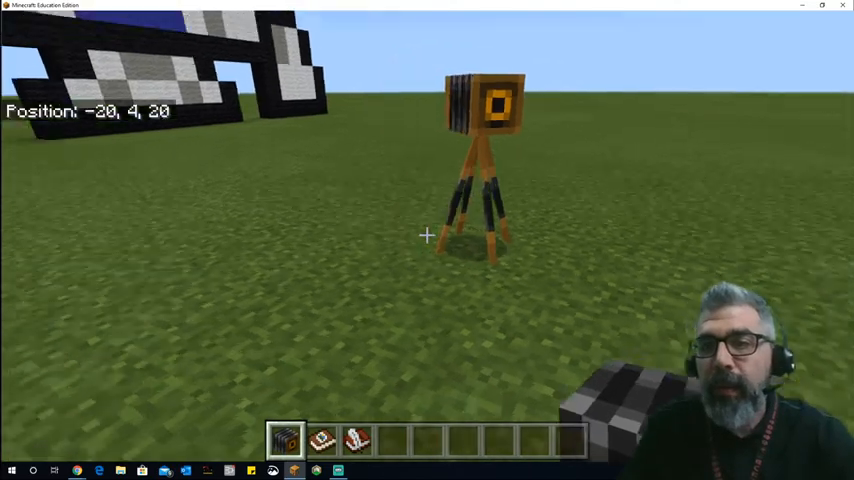
- Move into position in front of the R2-D2 build to photograph it with the camera
key(w)
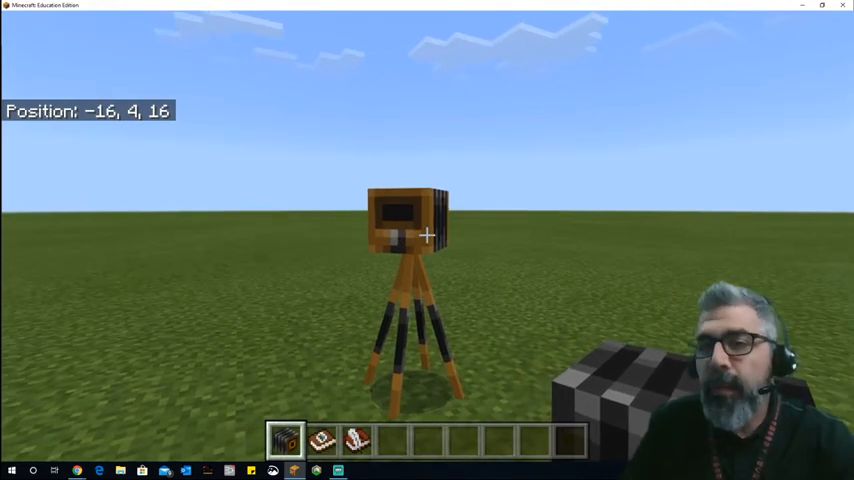
key(w)
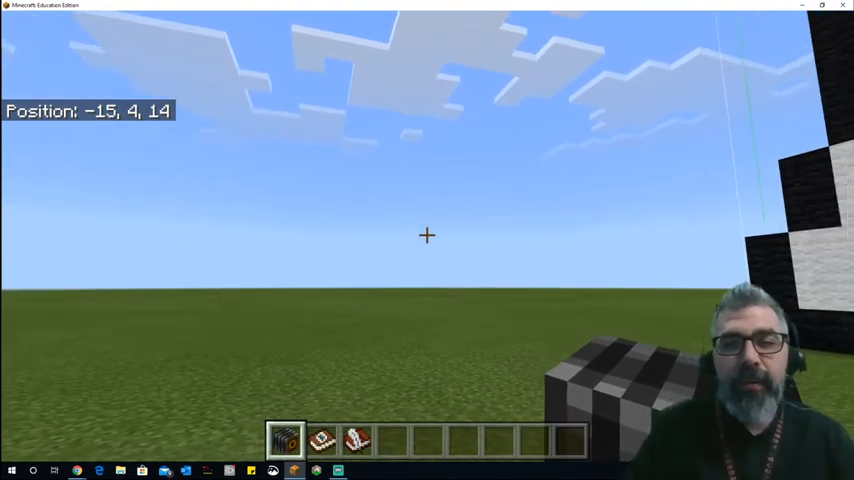
mouse_move(428, 240)
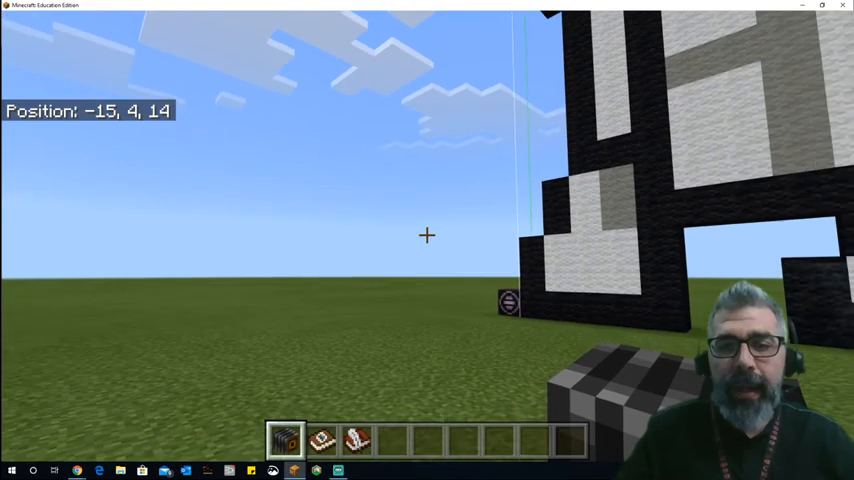
mouse_move(428, 240)
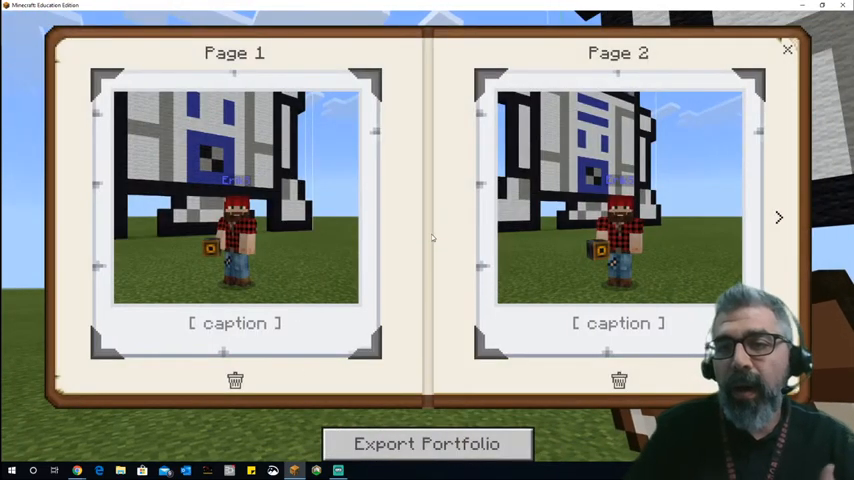
mouse_move(436, 238)
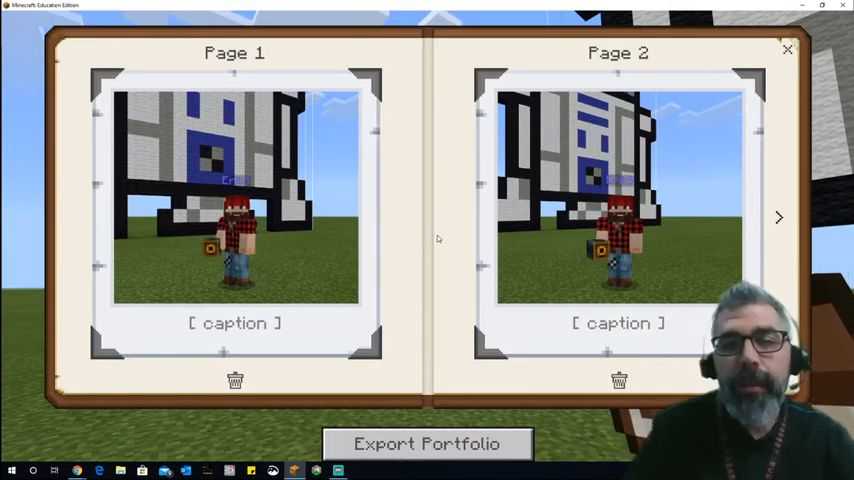
- Page through the portfolio and caption page 1 'Me and R2' and page 2 'More of R2 and I'
click(234, 324)
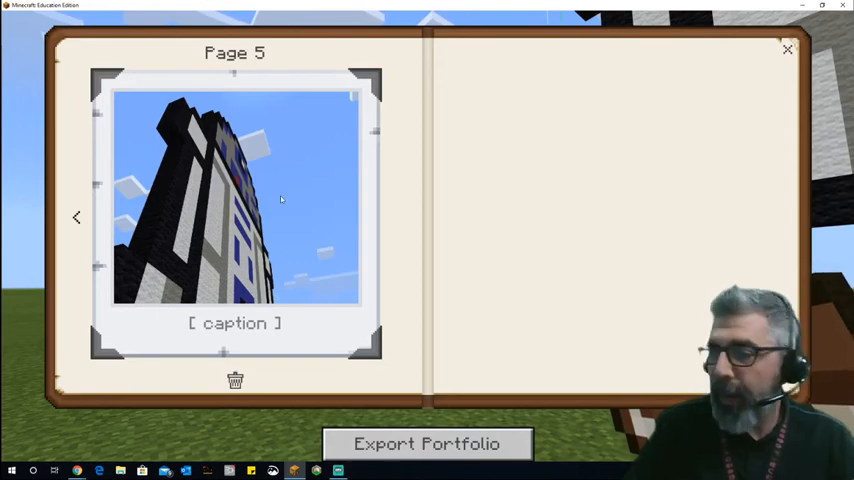
click(76, 216)
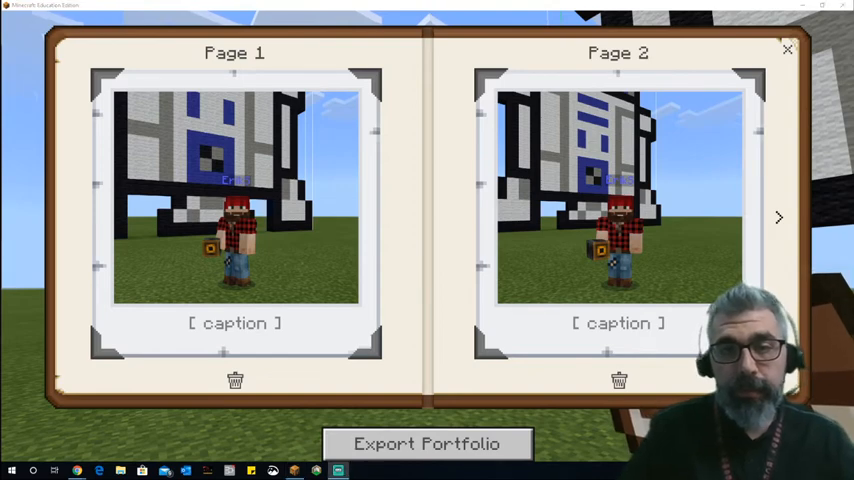
click(234, 324)
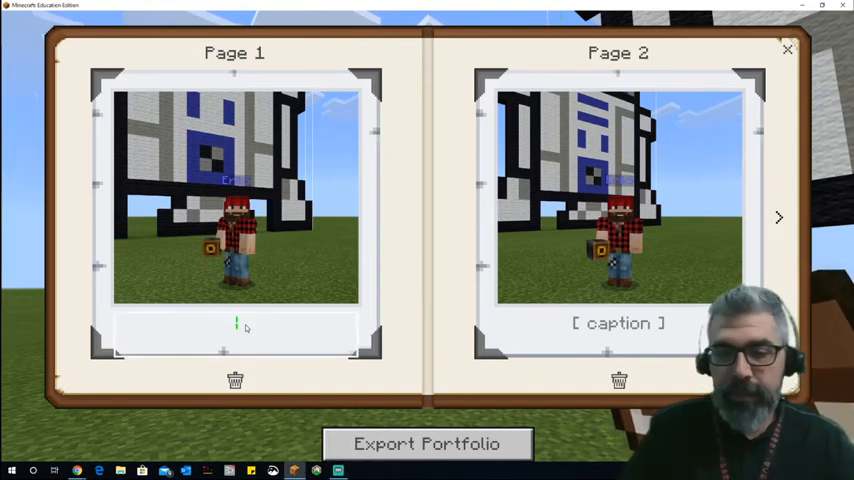
text(Me)
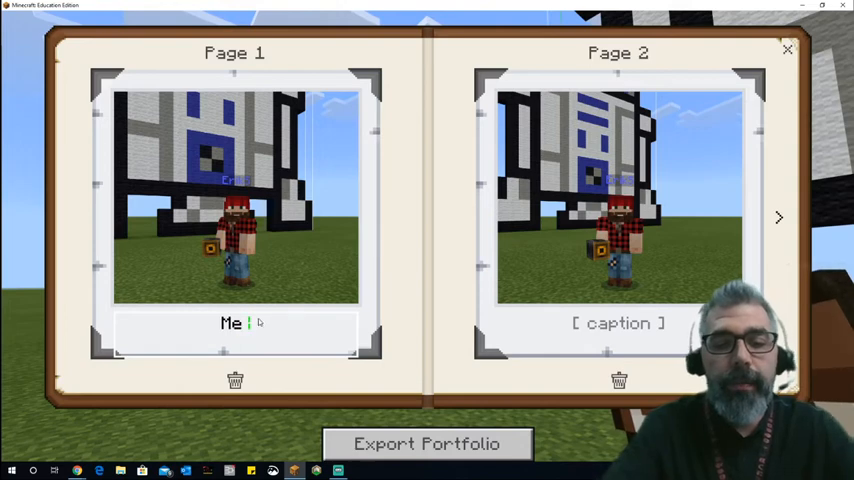
text(and R2)
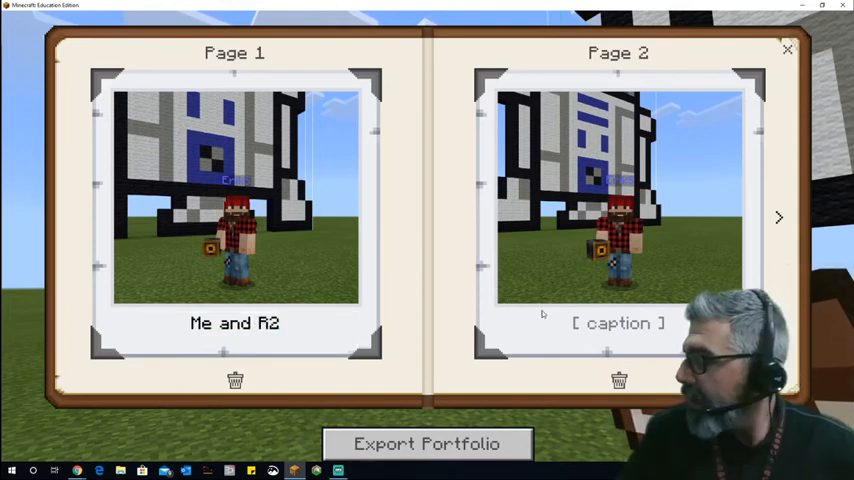
click(616, 324)
text(More of R)
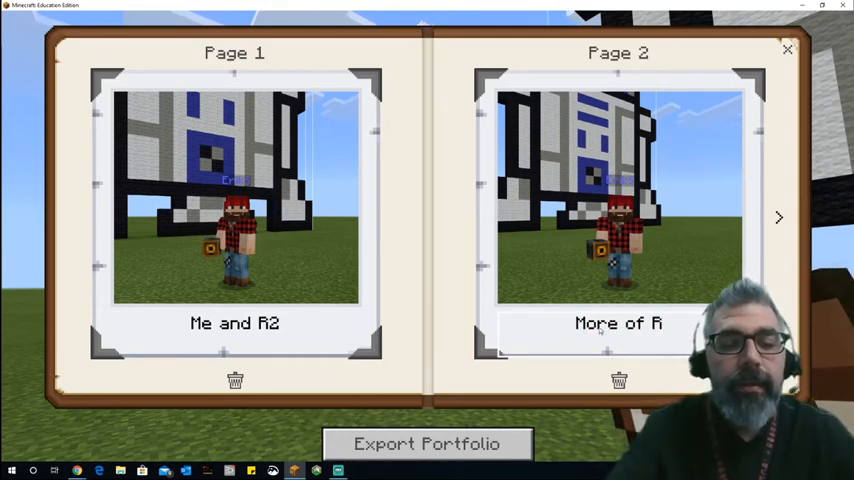
text(2 and I)
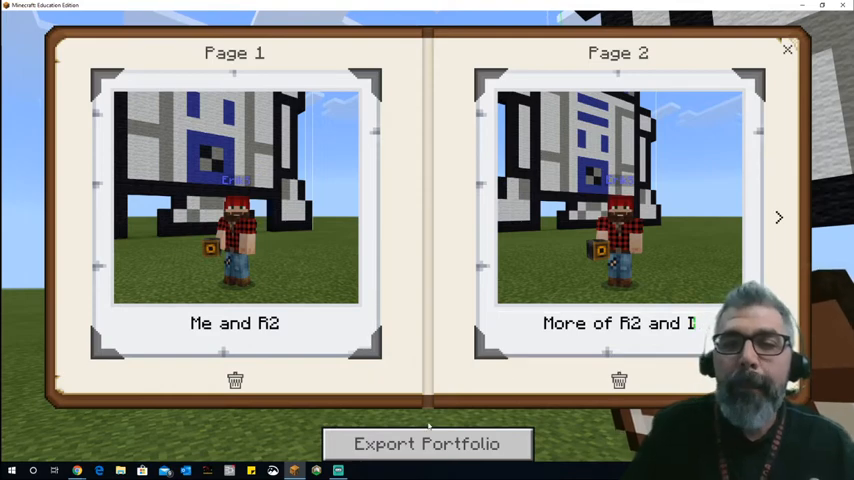
mouse_move(428, 444)
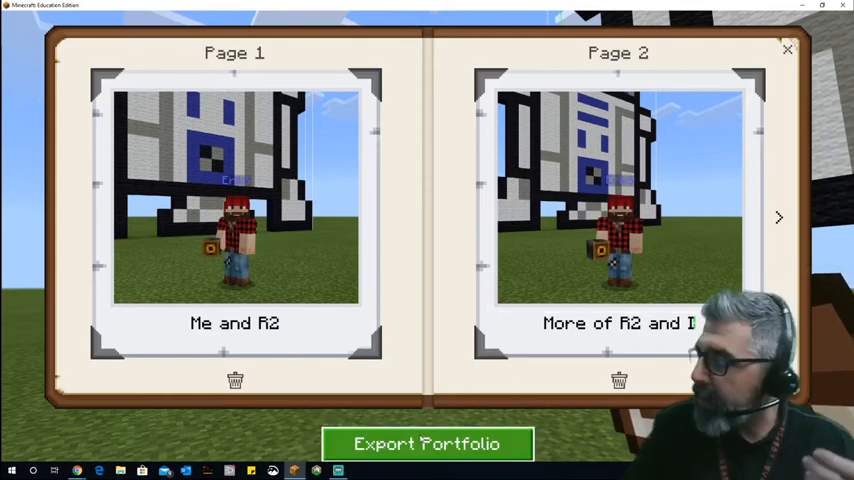
- Export the captioned portfolio and save the file from the save dialog
click(426, 444)
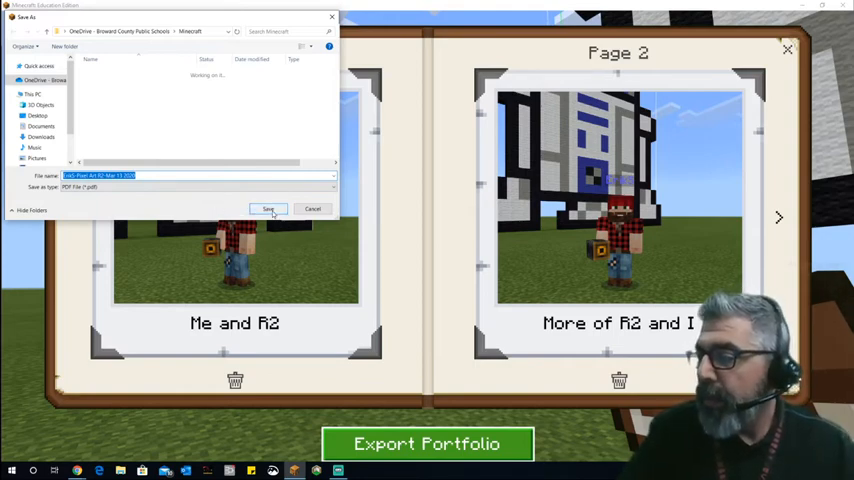
click(268, 208)
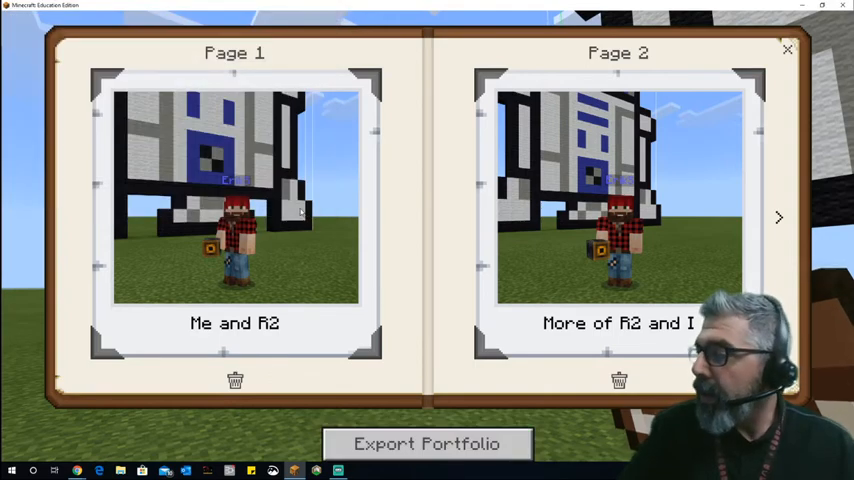
mouse_move(458, 204)
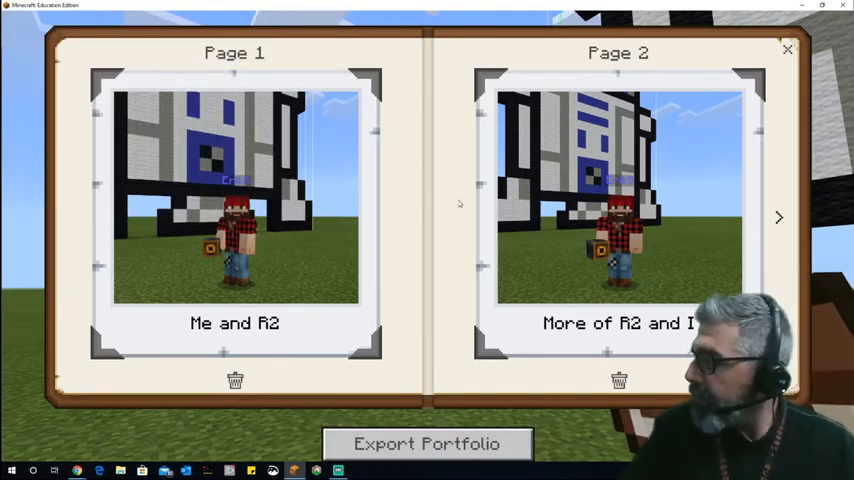
- Switch from the portfolio to the book and quill and write 'hsdufhsdvuhsdvc vhudvh' on page 1
click(788, 48)
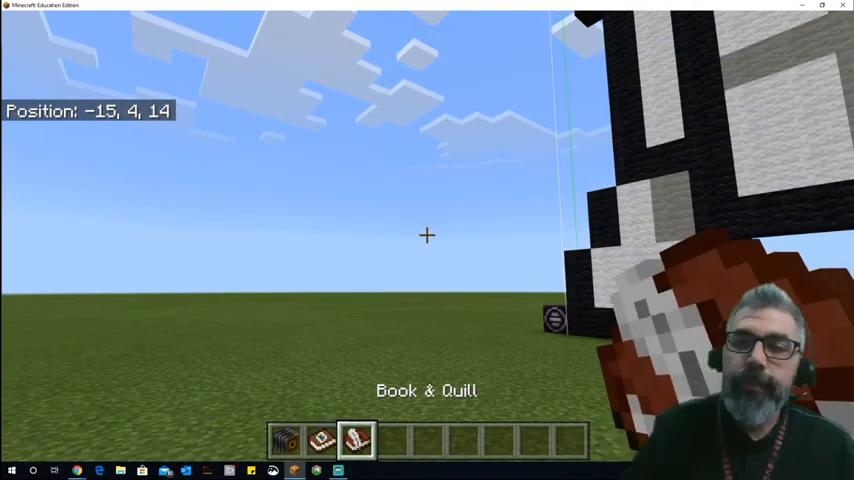
click(356, 440)
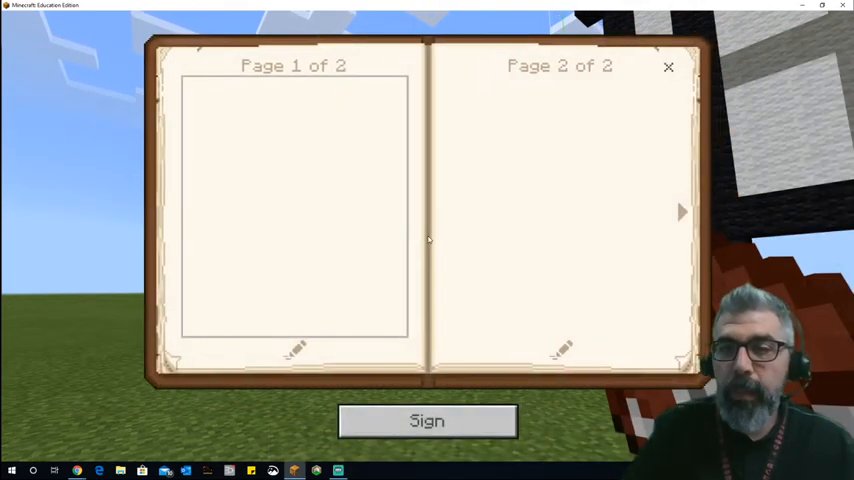
mouse_move(348, 236)
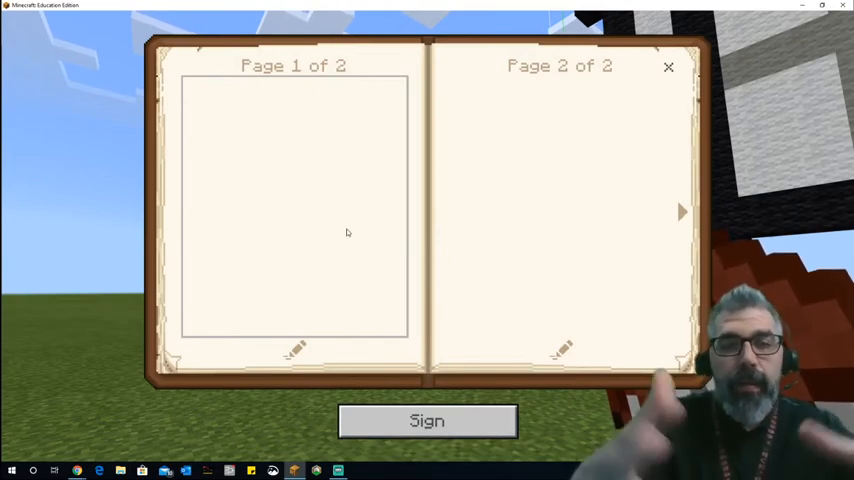
text(hsdufhsdvuhsdvcugsd-)
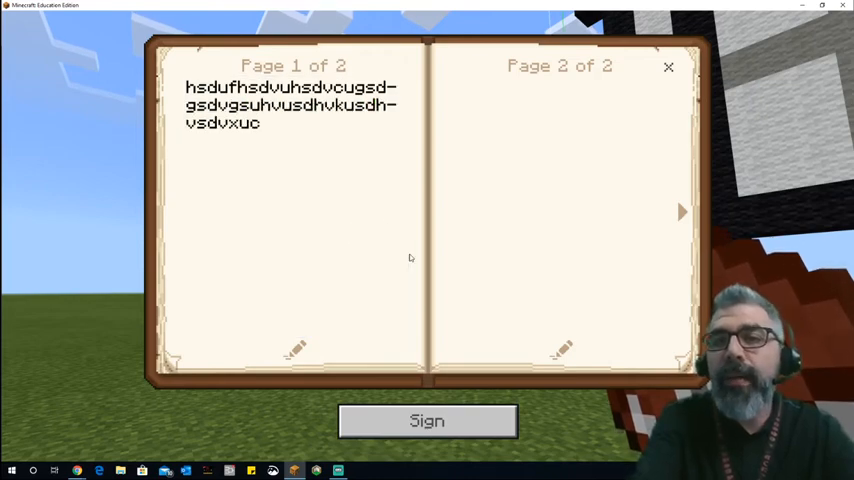
text(vhudvh)
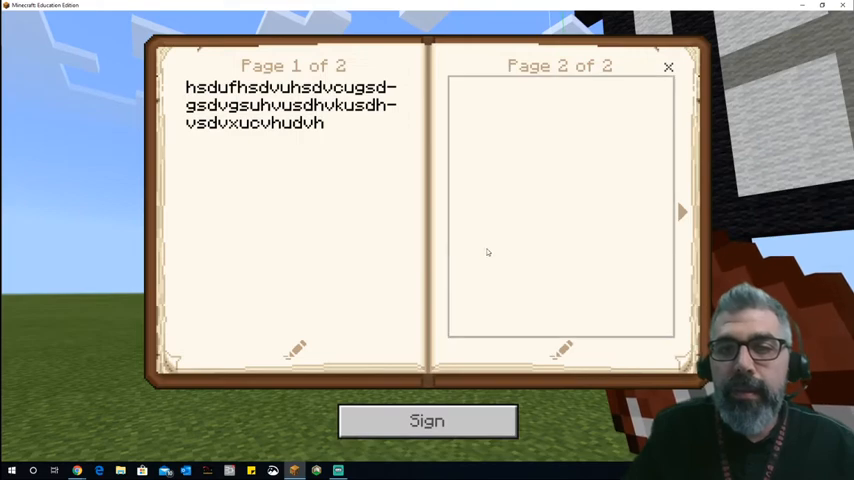
- Add the R2-D2 photo to page 2 captioned 'kjdfghdfvn', then return to the first pages
click(560, 200)
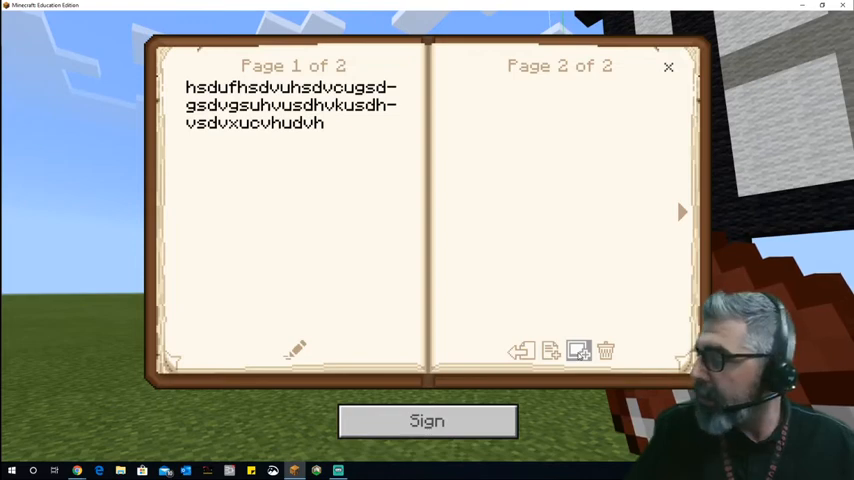
click(578, 350)
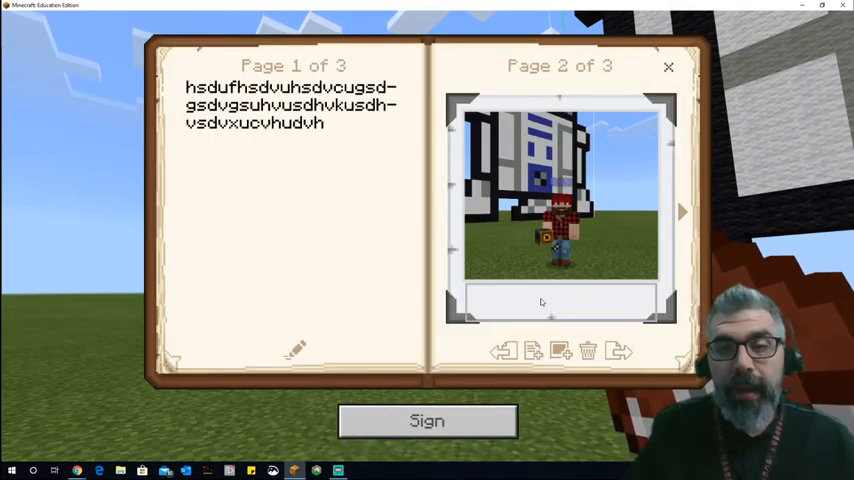
text(kjdfghdfvn)
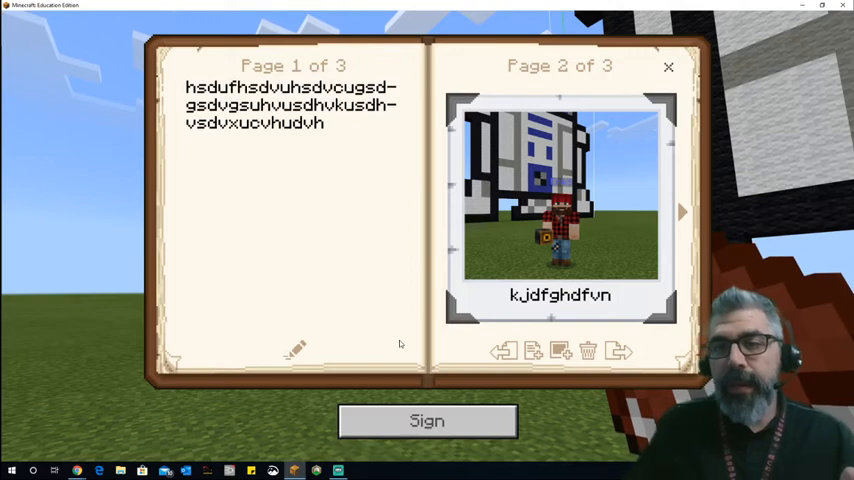
mouse_move(588, 254)
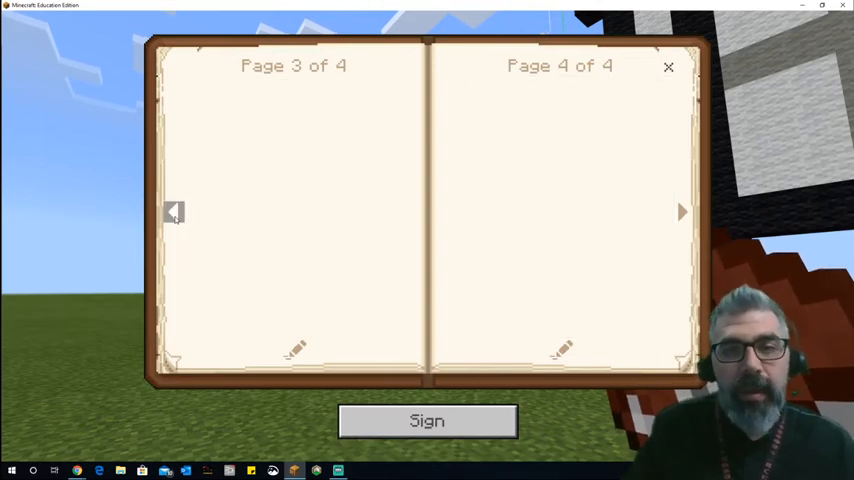
click(174, 212)
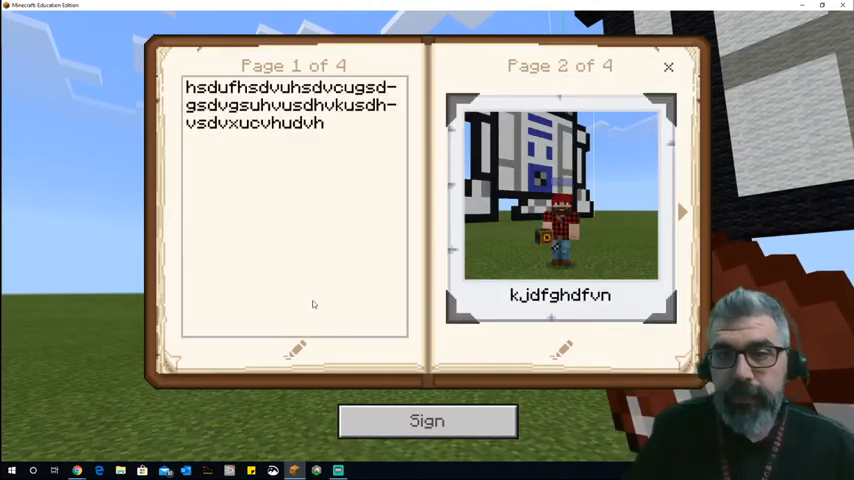
mouse_move(364, 348)
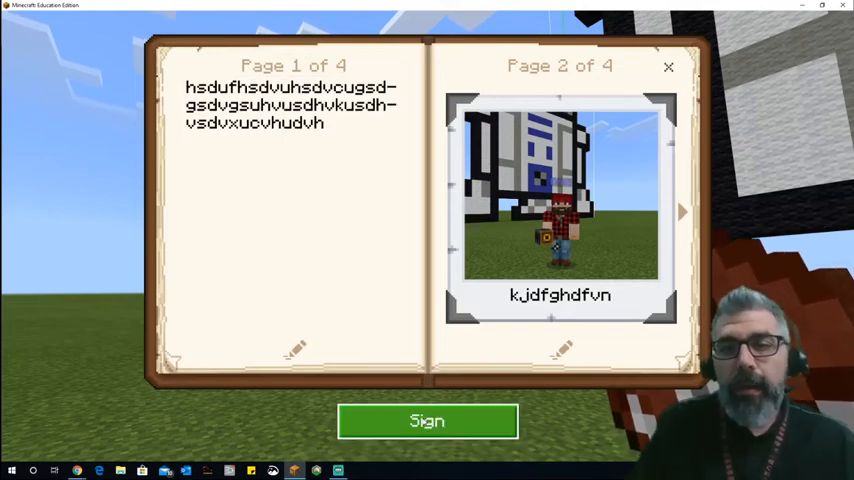
- Title the book 'r2 and I' and sign it so it becomes uneditable
click(428, 420)
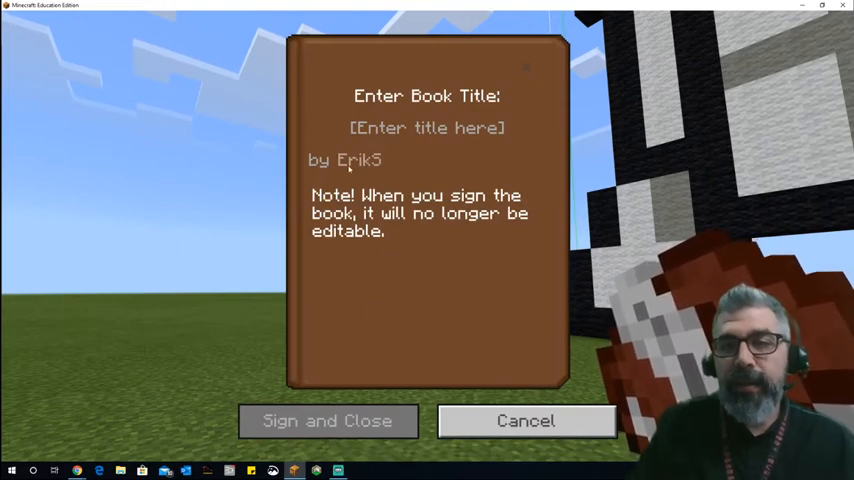
click(428, 128)
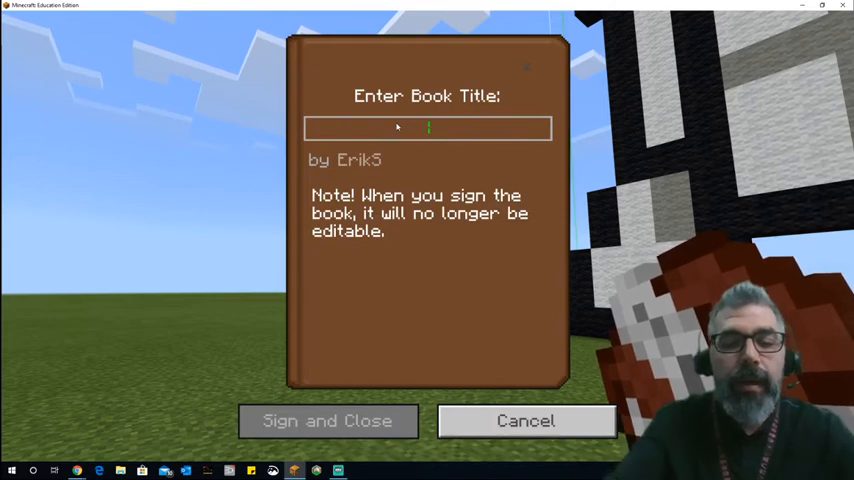
text(r2)
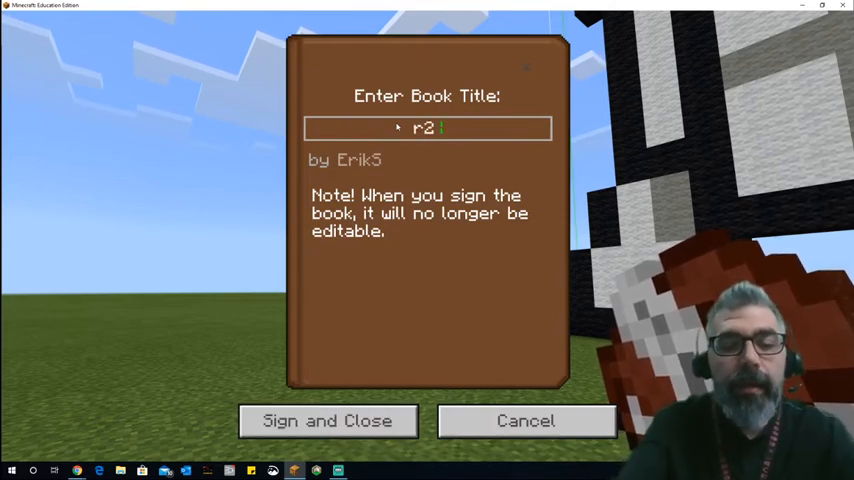
text(and I)
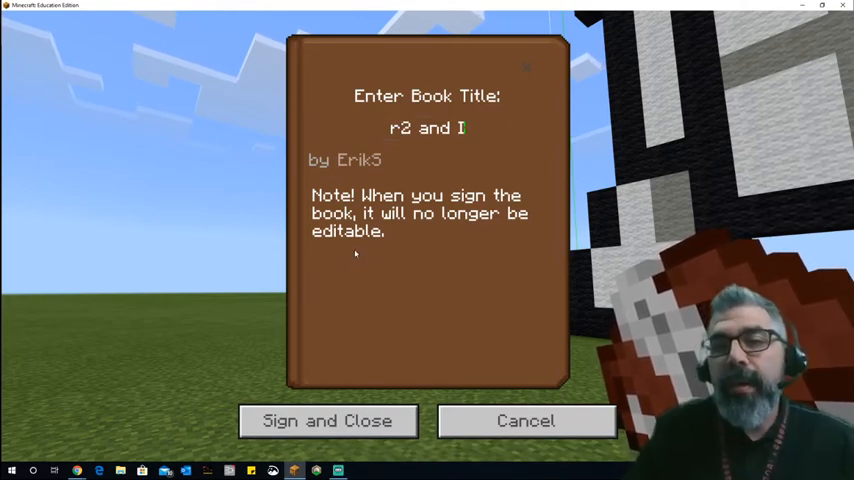
mouse_move(348, 312)
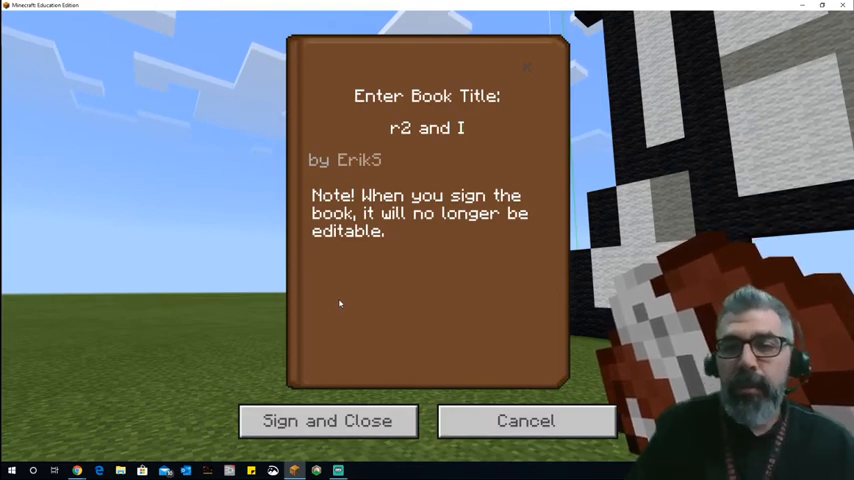
click(428, 128)
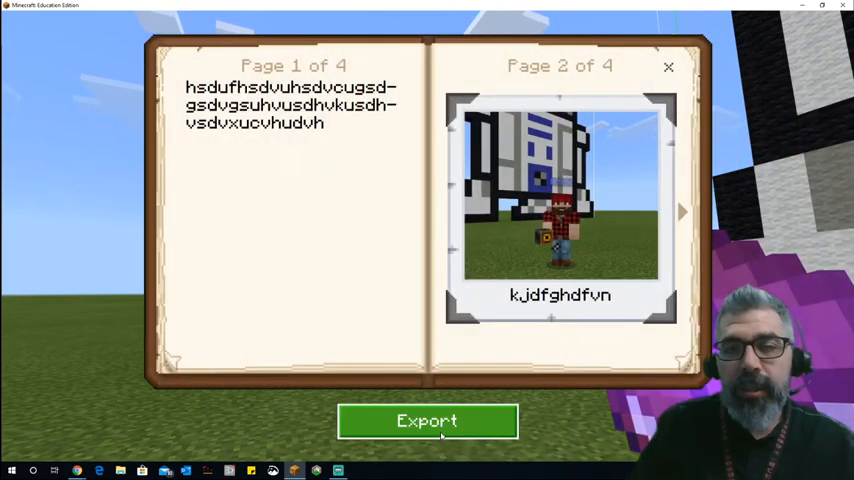
- Export the signed book 'r2 and I' as a PDF via the Save As dialog
click(428, 420)
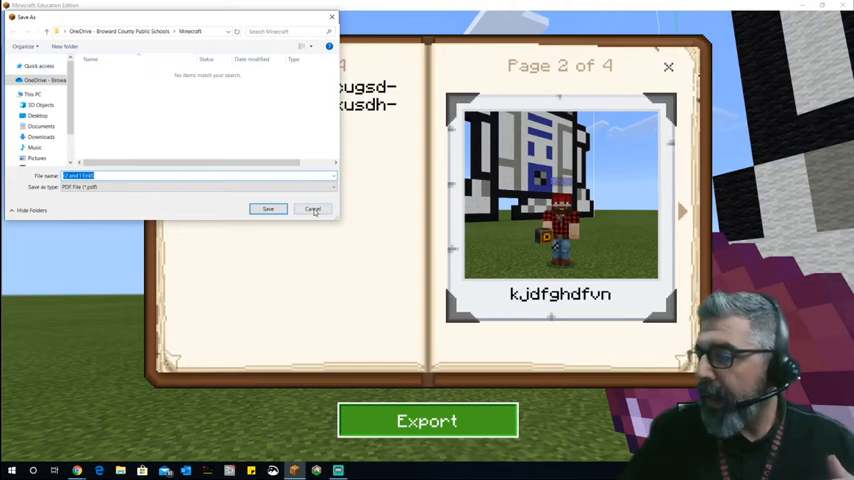
click(312, 208)
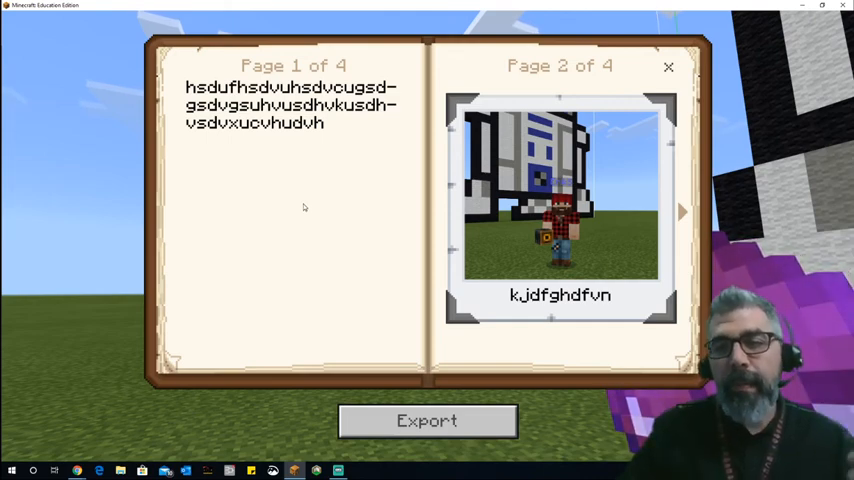
mouse_move(212, 188)
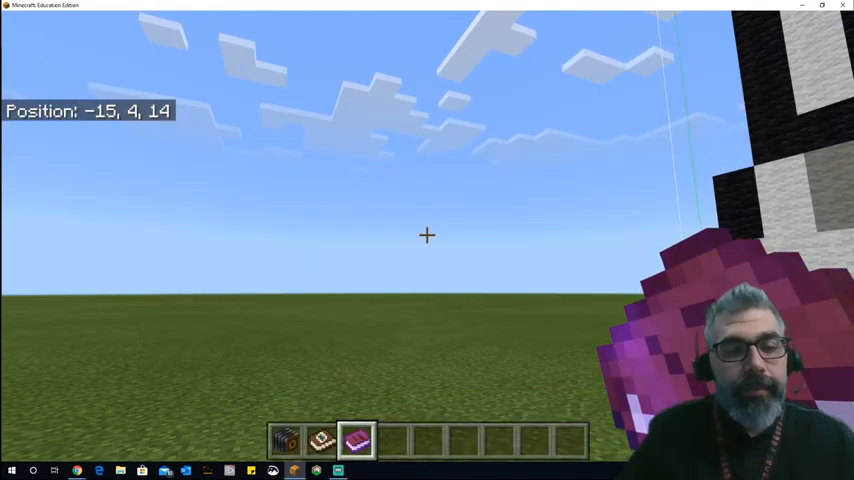
- Save and exit the R2-D2 world, returning to the My Worlds list
key(Escape)
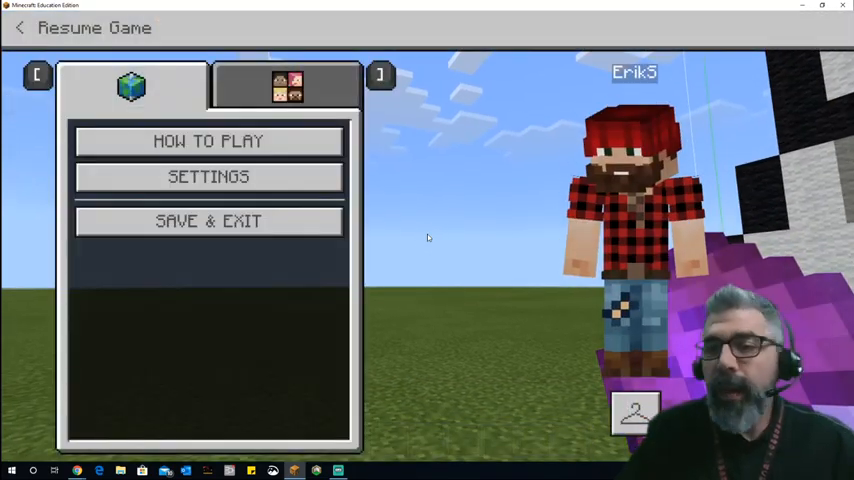
click(208, 220)
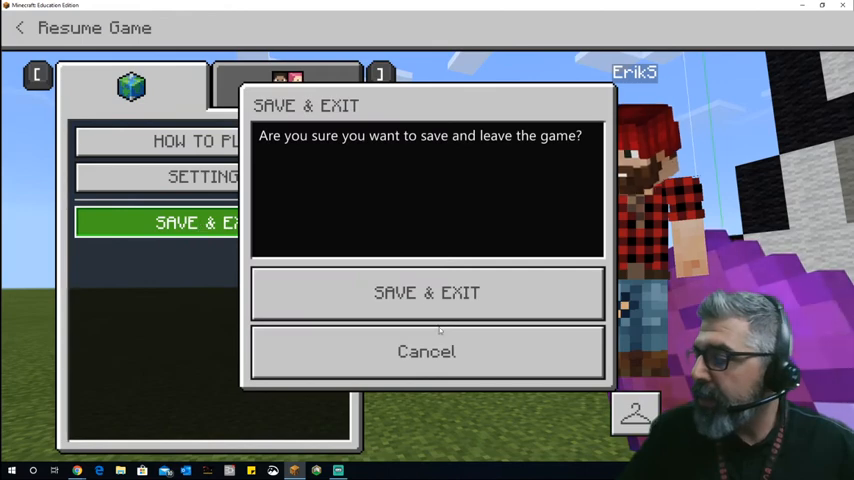
click(426, 292)
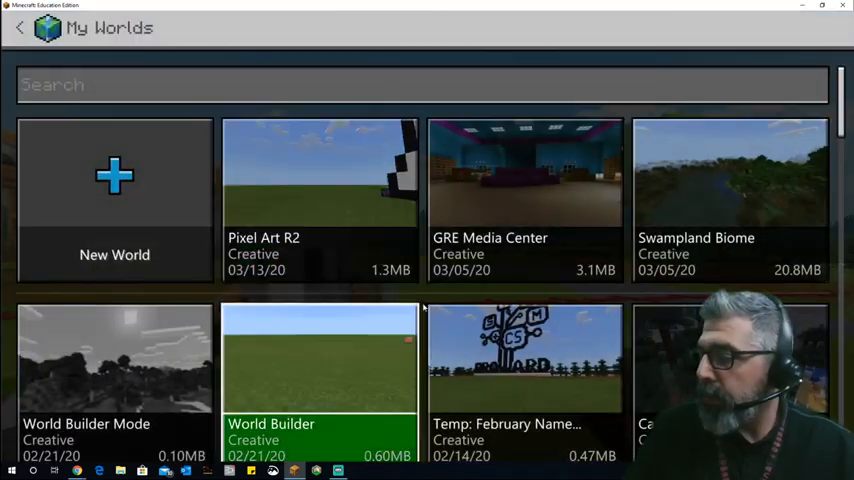
- From the Pixel Art R2 world's Game Settings, start Export World to bring up its save dialog
click(320, 200)
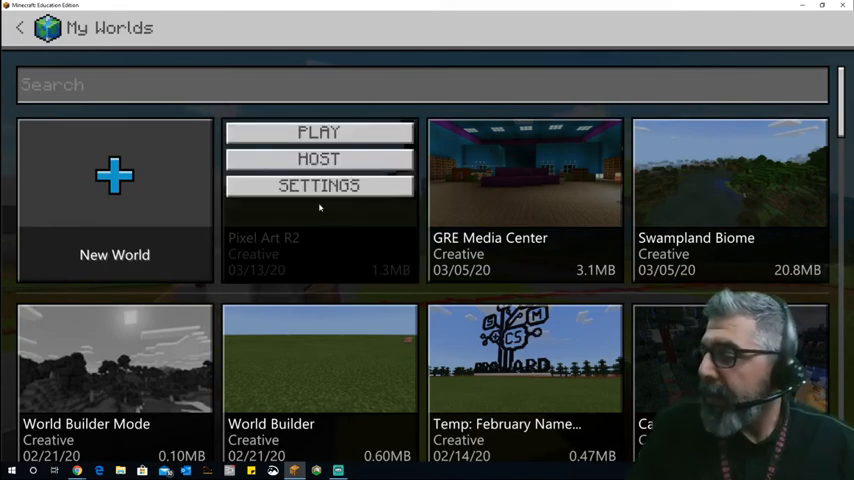
click(318, 184)
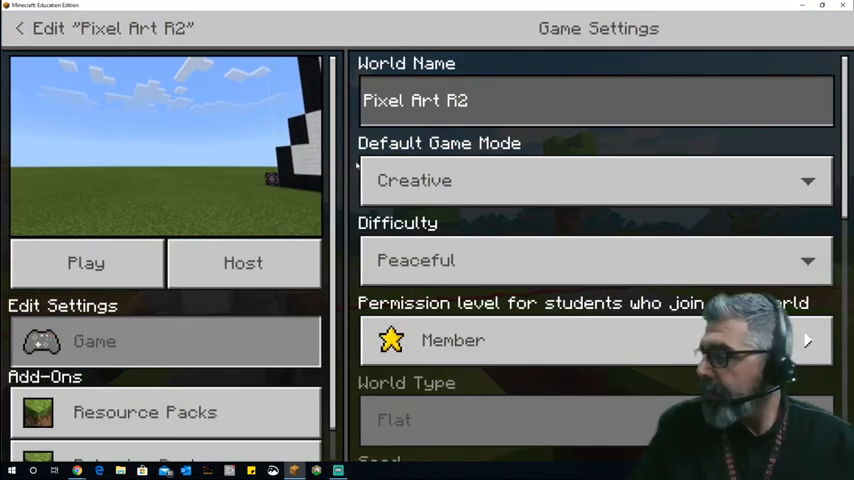
scroll(down, 3)
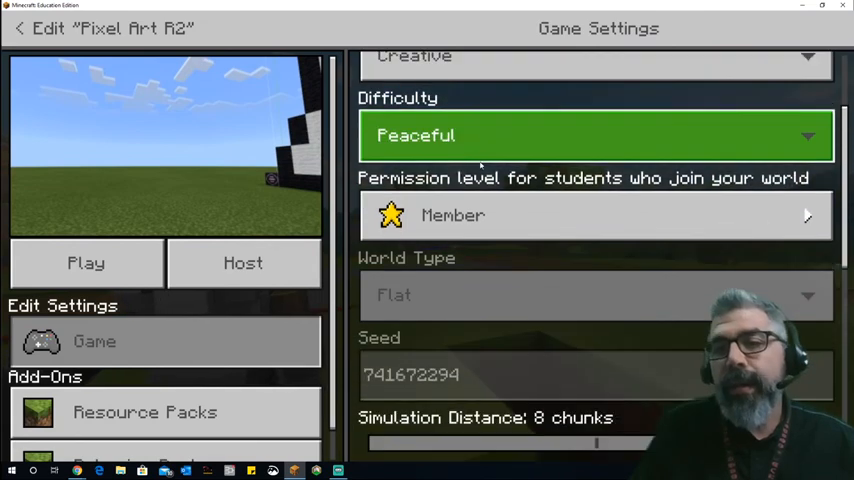
scroll(down, 3)
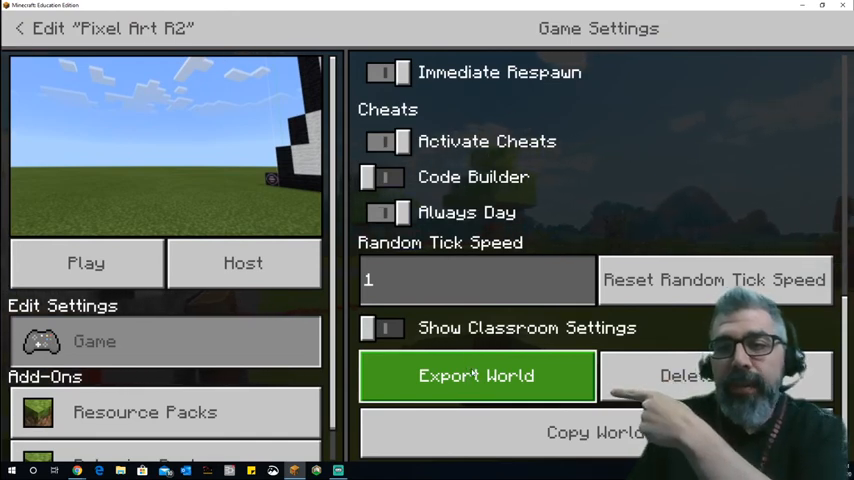
click(476, 376)
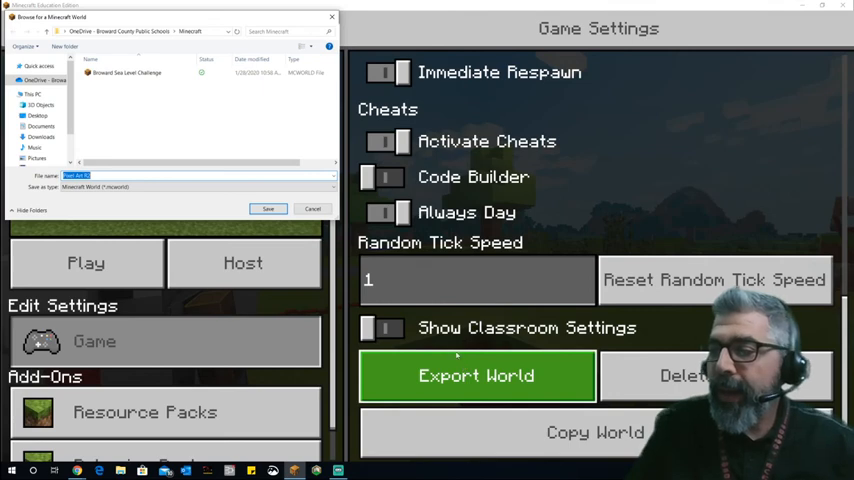